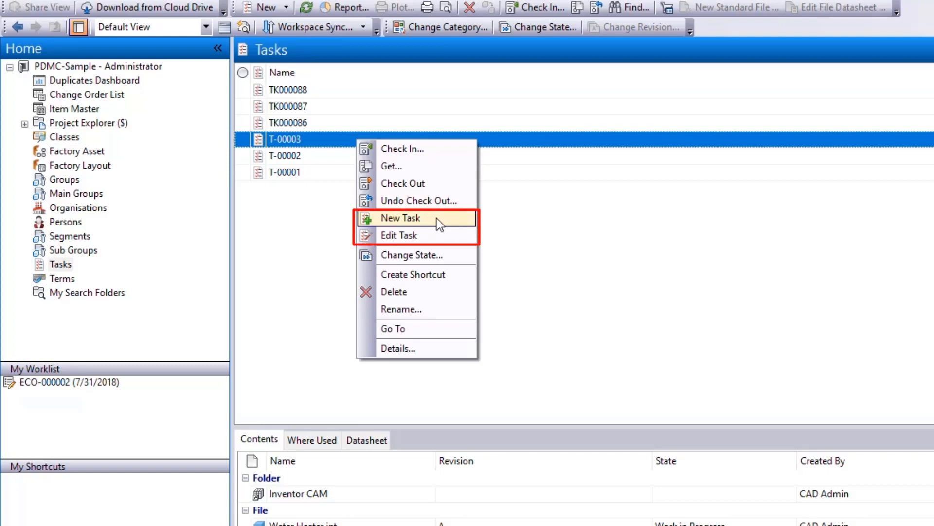
{"action": "mouse_move", "coordinate": [416, 217]}
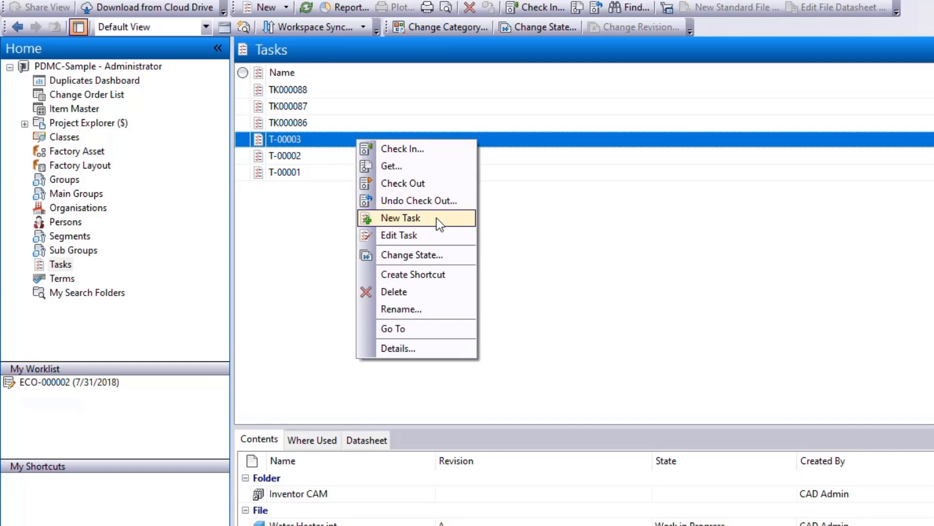
Step: Create task 'A New Task' titled 'This is a new task' with description 'For VDS'
{"action": "left_click", "coordinate": [400, 217]}
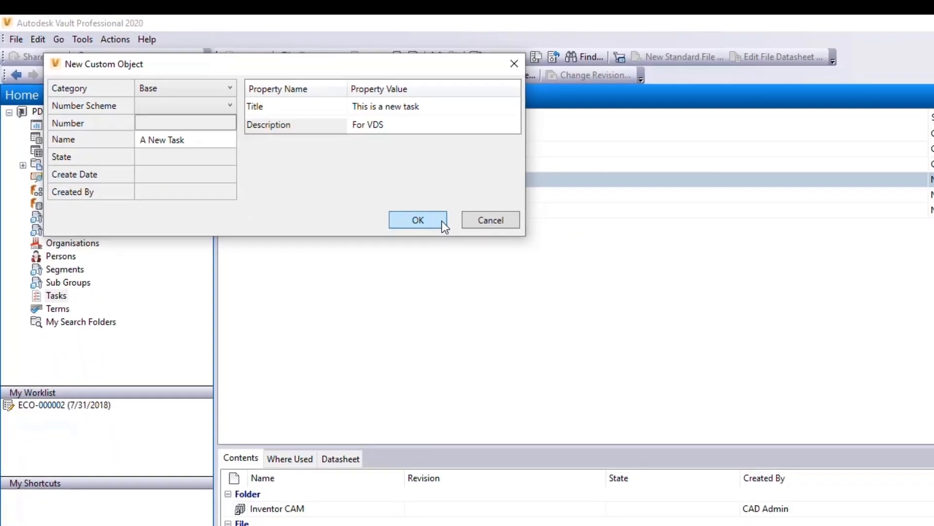
{"action": "left_click", "coordinate": [417, 220]}
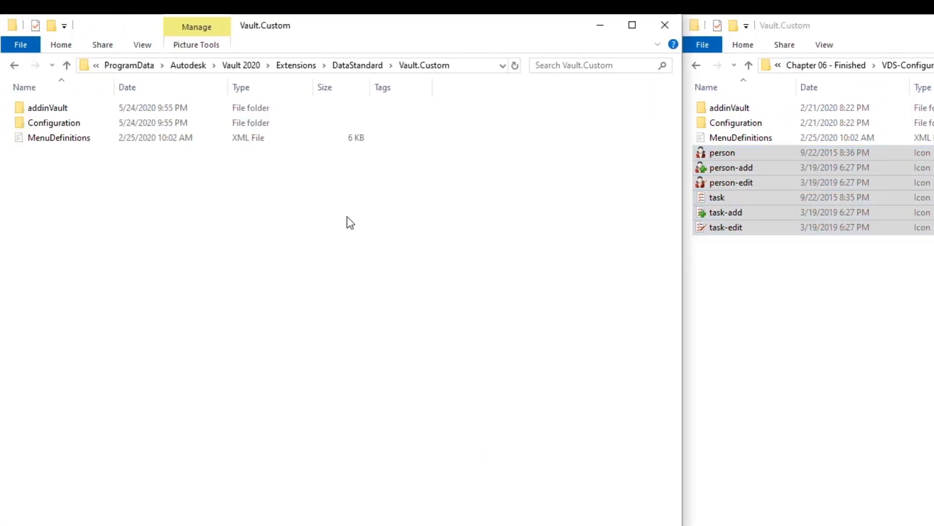
Step: Paste the person and task .ico files into the Vault.Custom folder
{"action": "key", "text": "ctrl+v"}
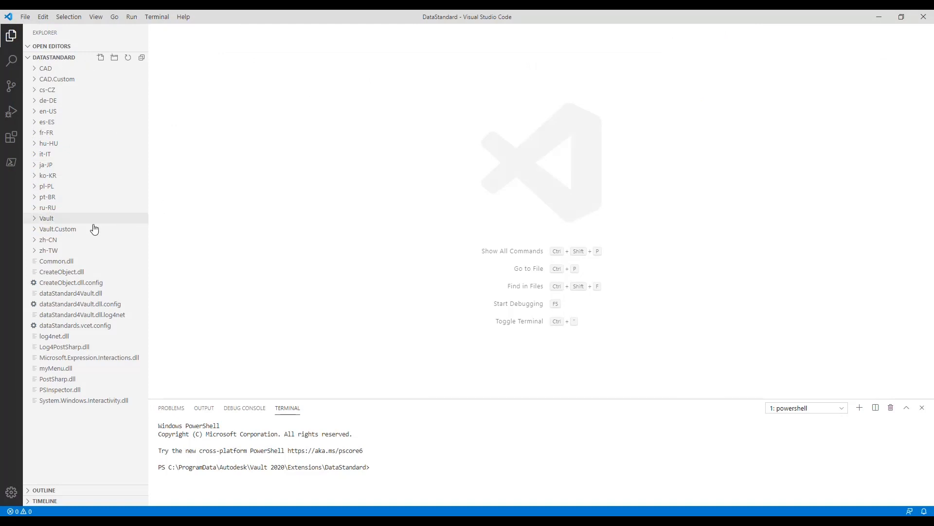
Step: Point NewTask at task-add.ico and EditTask at task-edit.ico in MenuDefinitions.xml and save
{"action": "left_click", "coordinate": [57, 228]}
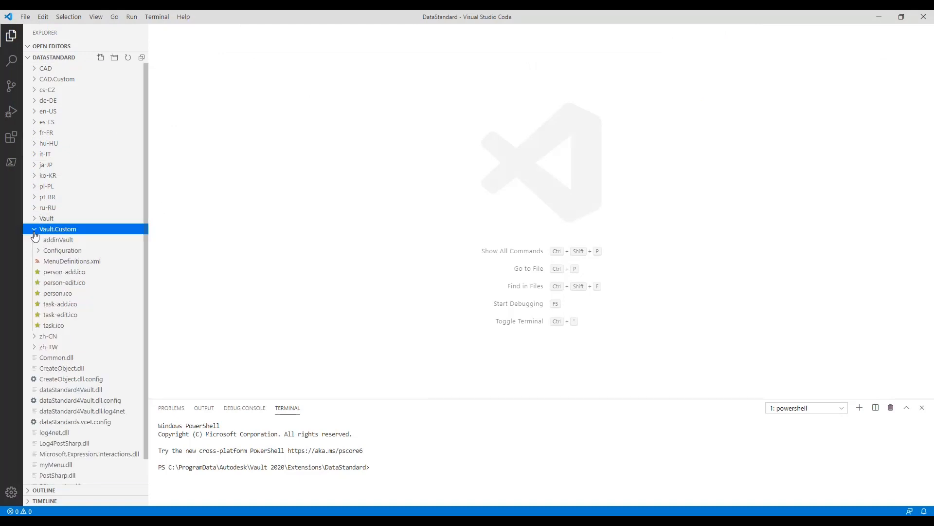
{"action": "mouse_move", "coordinate": [88, 254]}
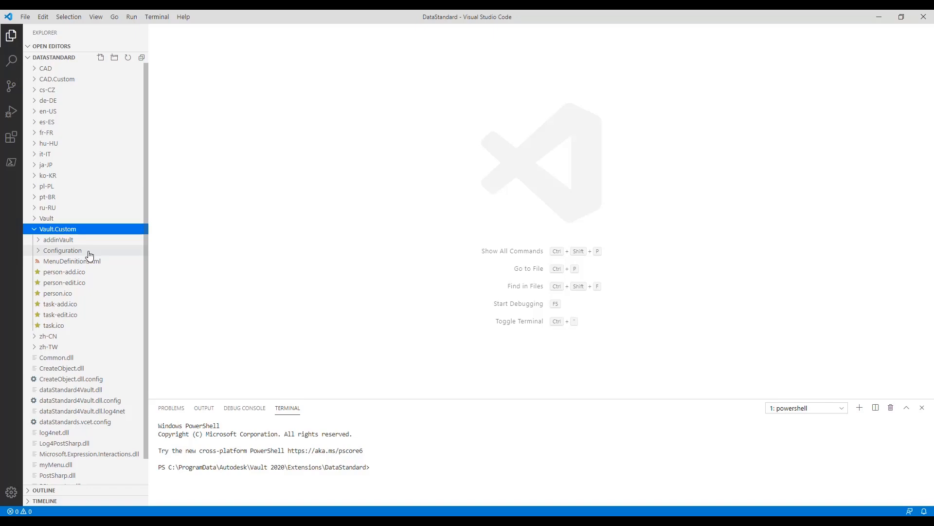
{"action": "mouse_move", "coordinate": [93, 261]}
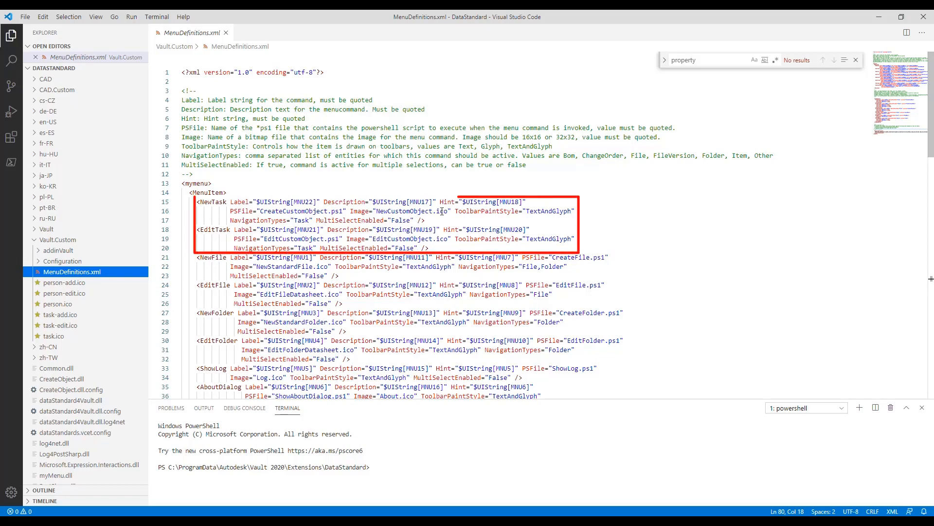
{"action": "double_click", "coordinate": [417, 211]}
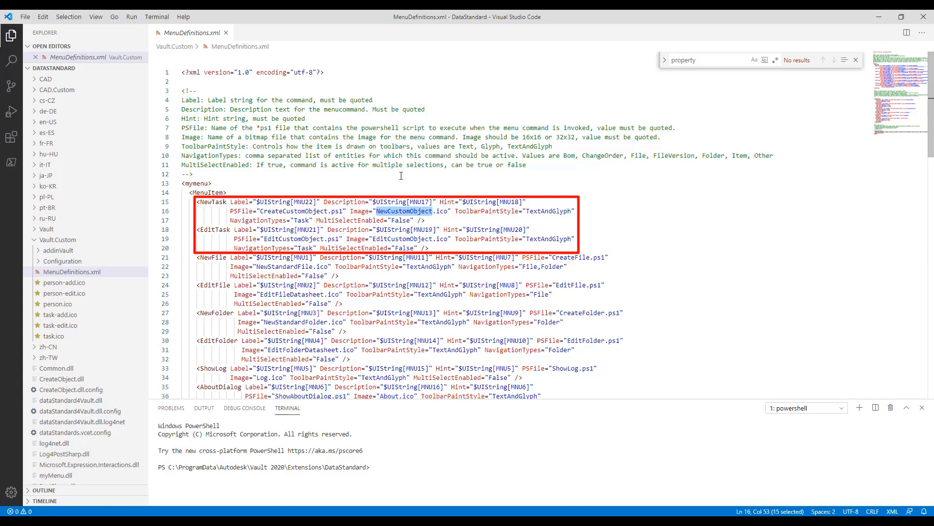
{"action": "type", "text": "task-add"}
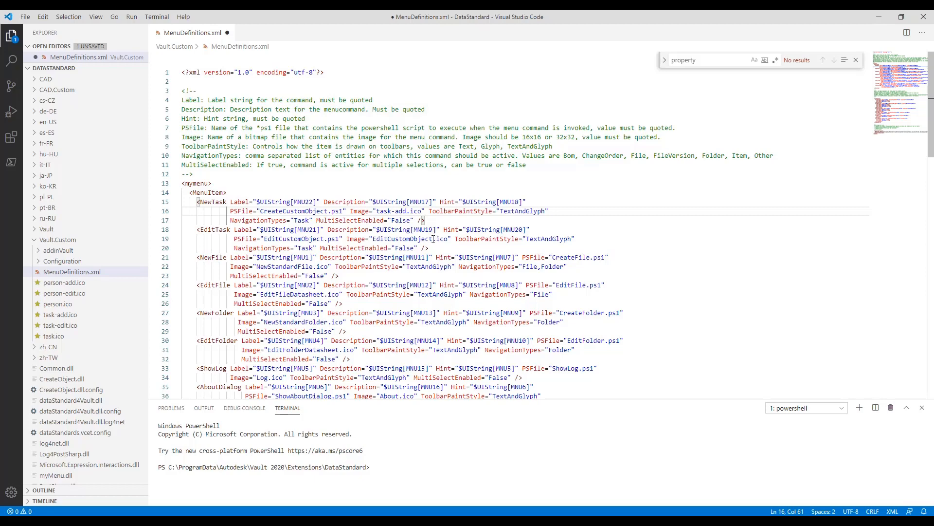
{"action": "double_click", "coordinate": [402, 239]}
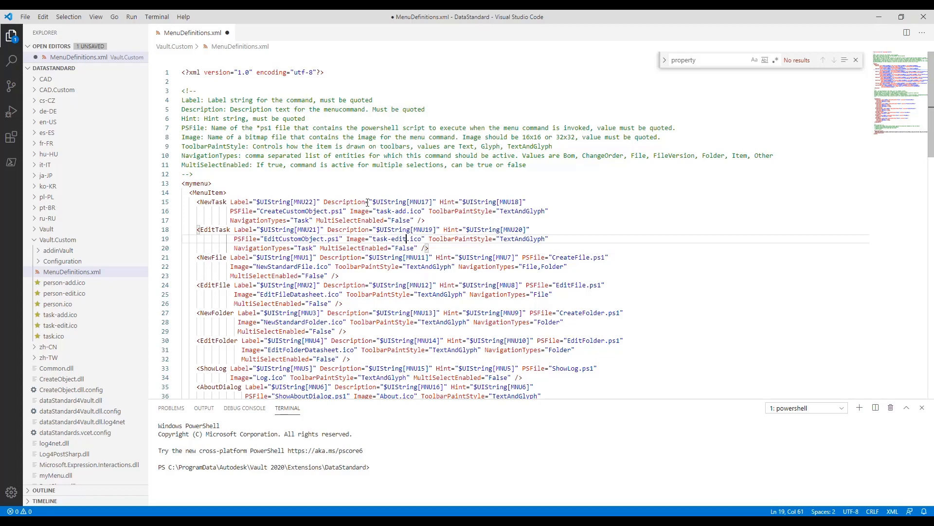
{"action": "key", "text": "ctrl+s"}
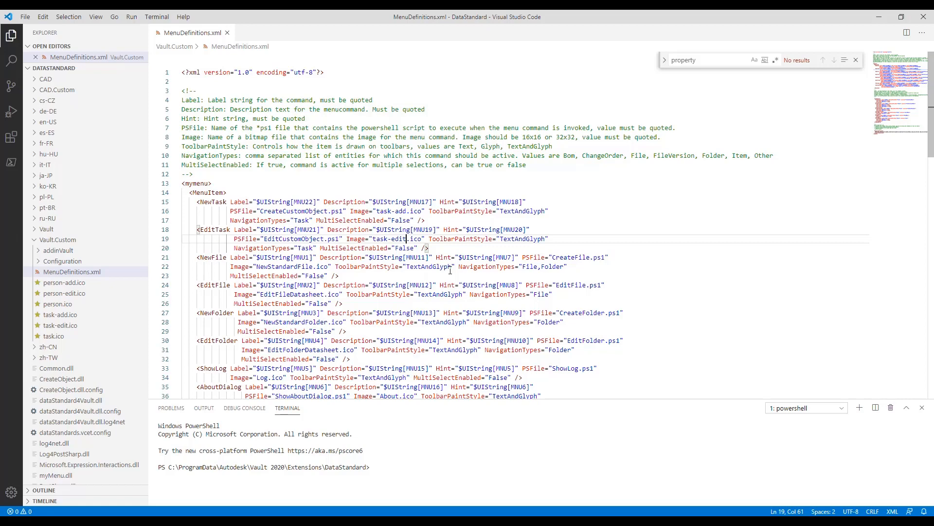
Step: Add a 'VDS Tutorial Exercise' comment before the closing tag in en-US/UIStrings.xml
{"action": "left_click", "coordinate": [46, 121]}
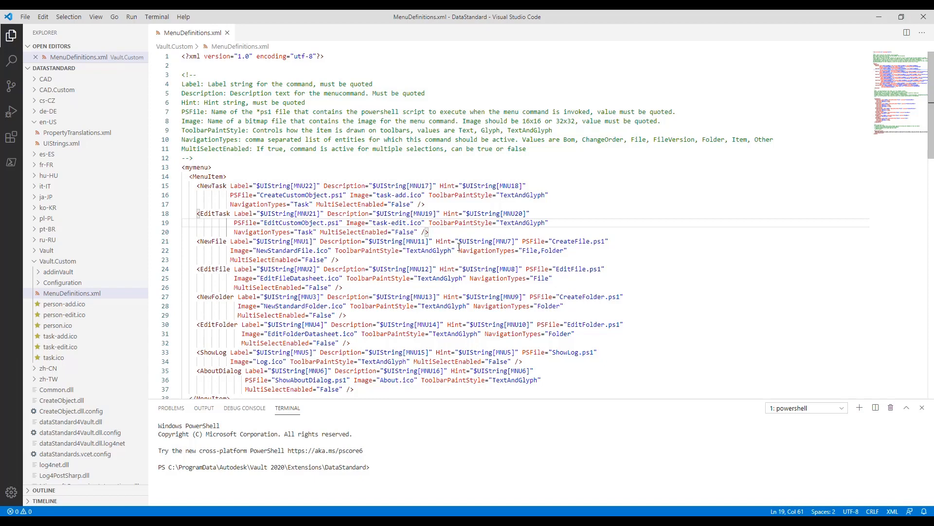
{"action": "mouse_move", "coordinate": [182, 197]}
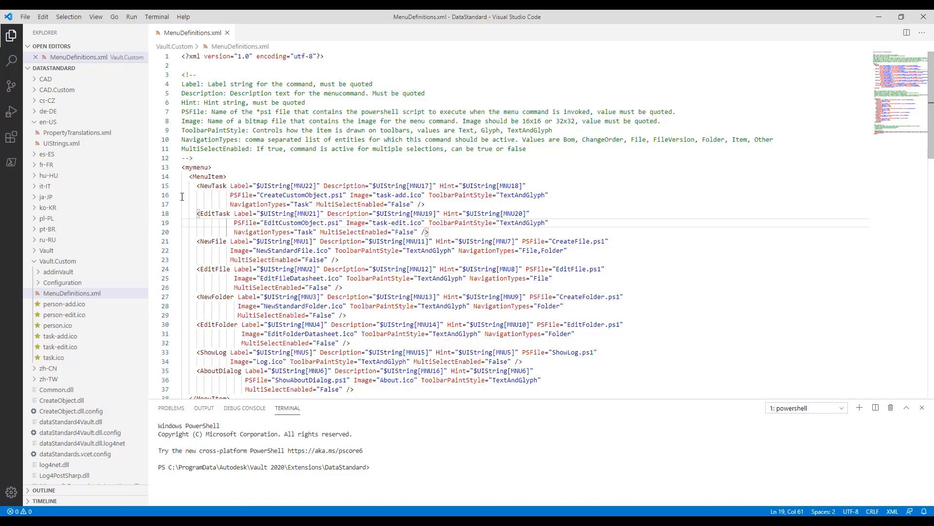
{"action": "mouse_move", "coordinate": [62, 143]}
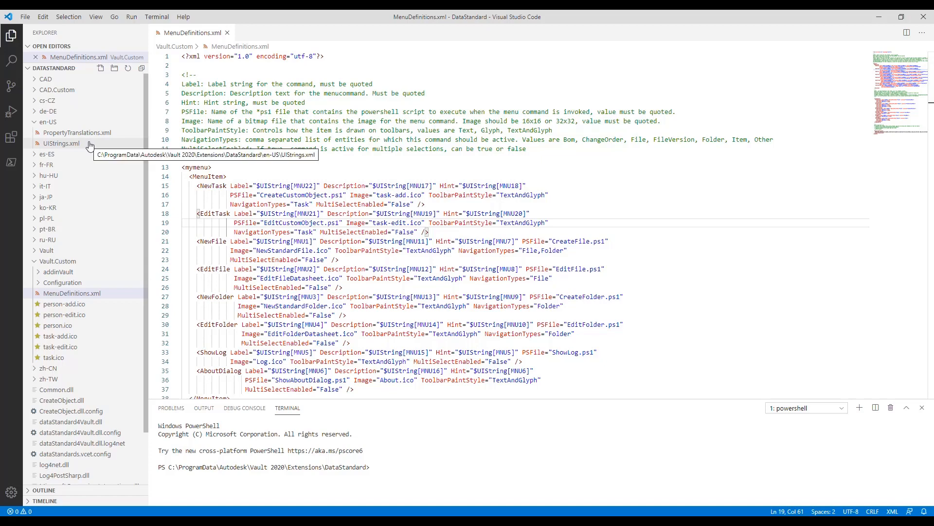
{"action": "left_click", "coordinate": [62, 143]}
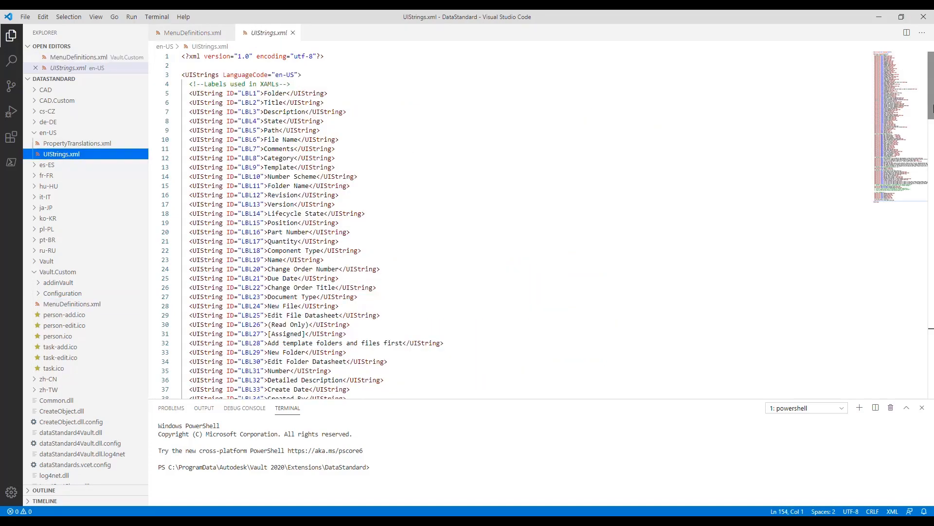
{"action": "scroll", "scroll_direction": "down", "scroll_amount": 3}
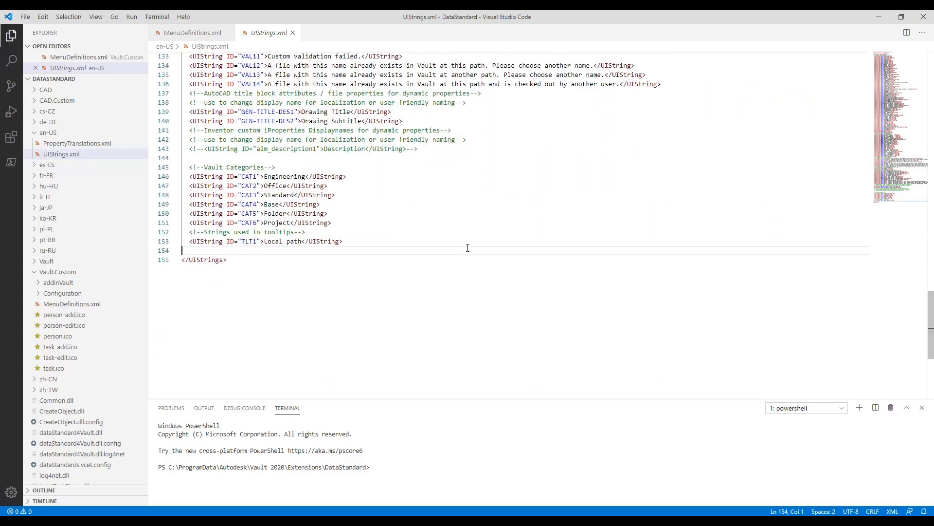
{"action": "key", "text": "enter"}
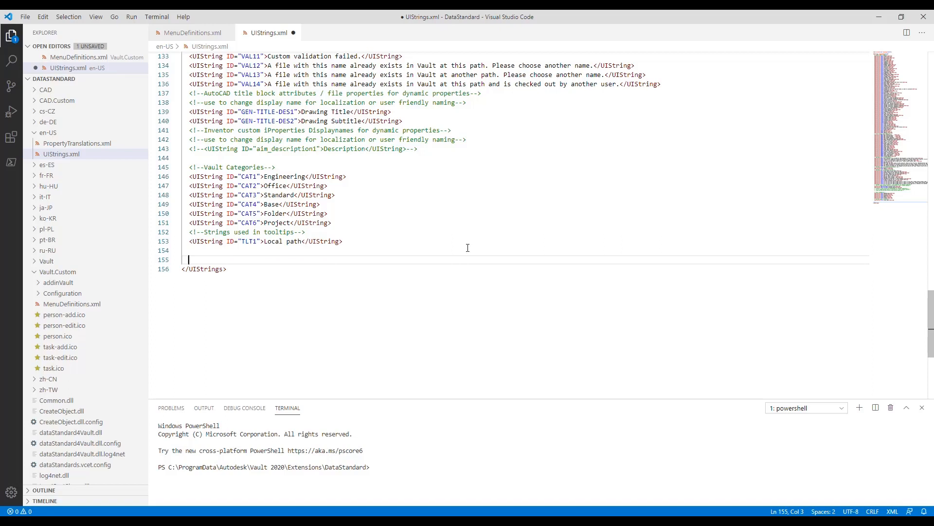
{"action": "type", "text": "<!---->"}
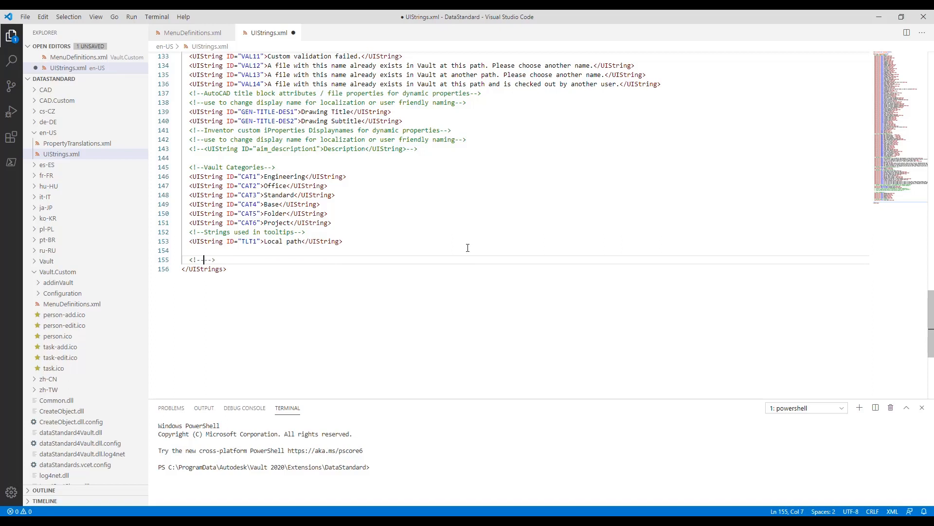
{"action": "type", "text": "VDS Tutorial Exercise - Activate Custom Workspace \"Tasks"}
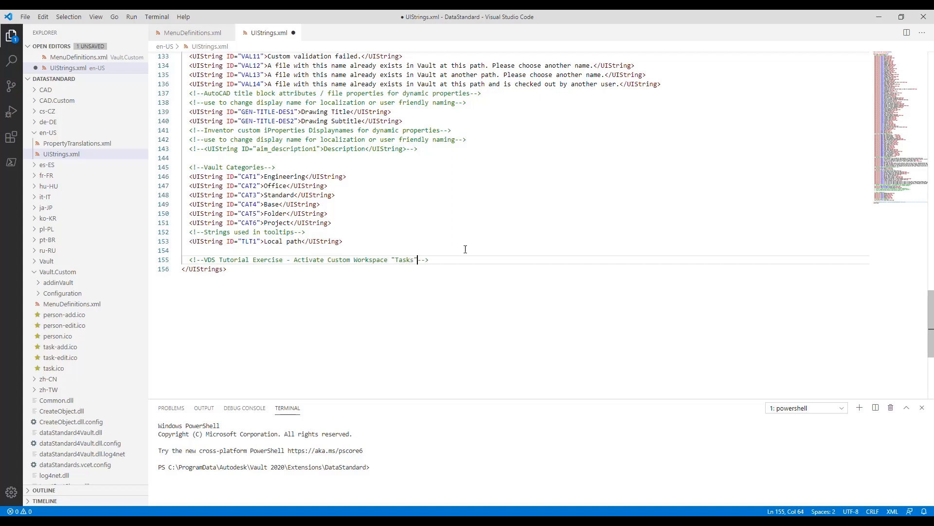
Step: Add UIString entries VDS-TUT-MNU01 'New Task' and VDS-TUT-MNU02 'Edit Task'
{"action": "type", "text": "<UIString ID=\""}
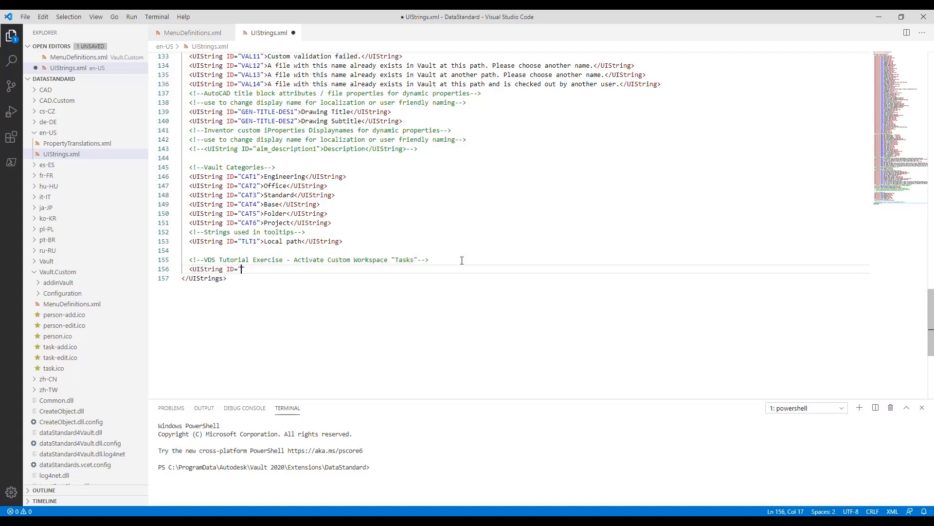
{"action": "type", "text": "VDS-TUT-MNU01"}
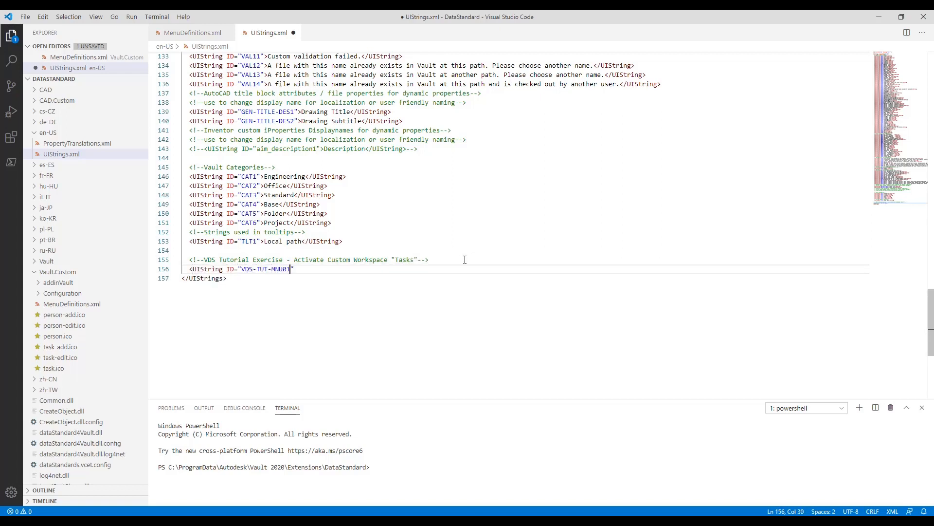
{"action": "type", "text": "New Task</UIString>"}
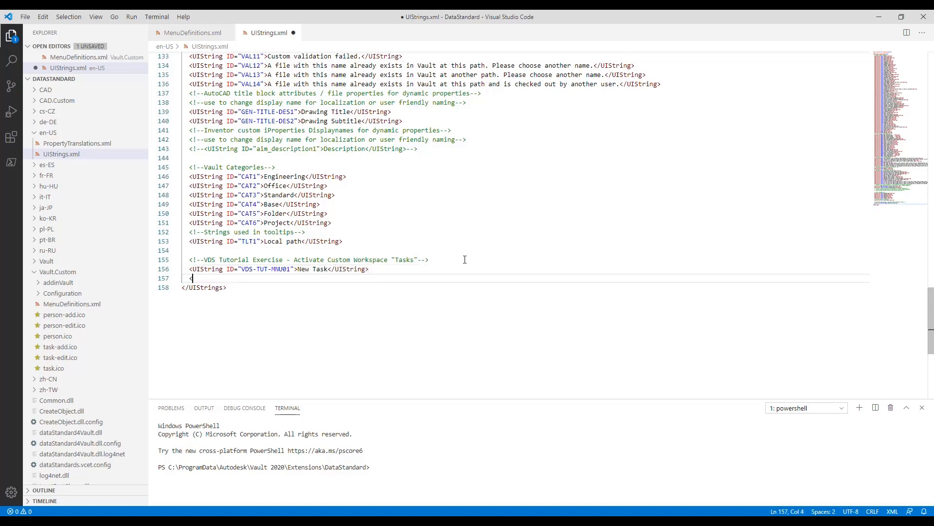
{"action": "type", "text": "<UIString ID=\"VDS-TUT-\""}
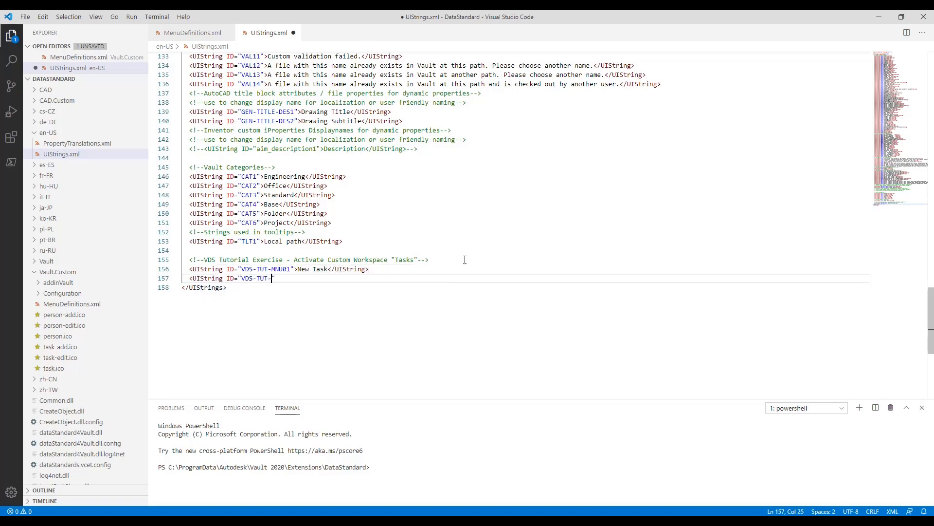
{"action": "type", "text": "MNU02\">Edit Task<"}
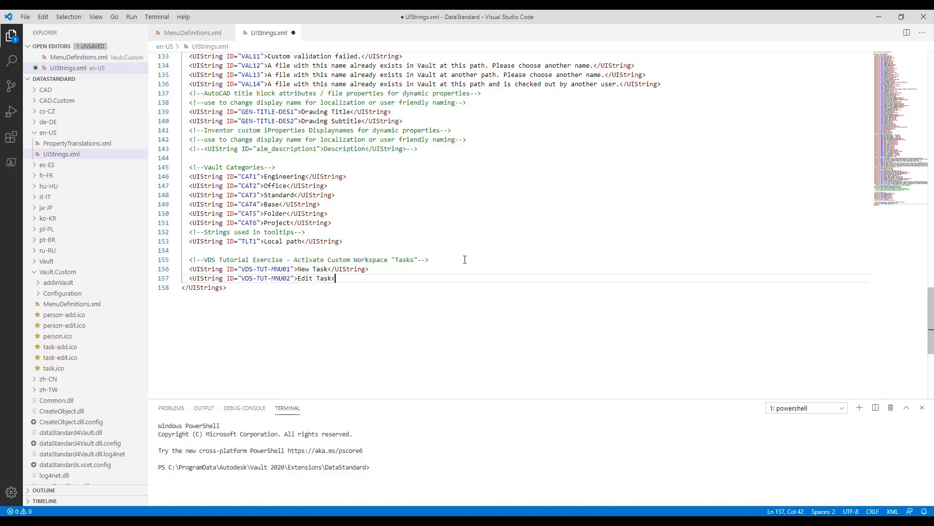
{"action": "type", "text": "</UIString>"}
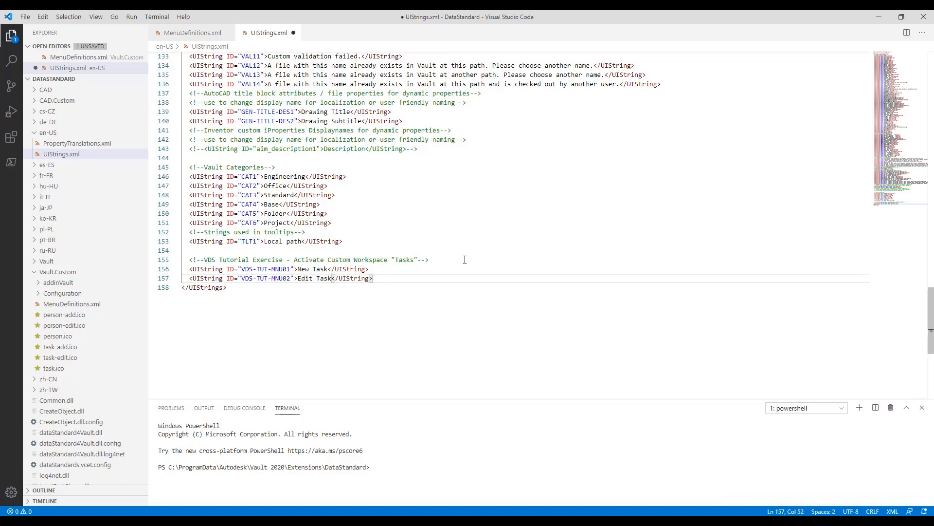
Step: Save UIStrings.xml with administrator retry and bring in the supplement UI strings file
{"action": "key", "text": "ctrl+s"}
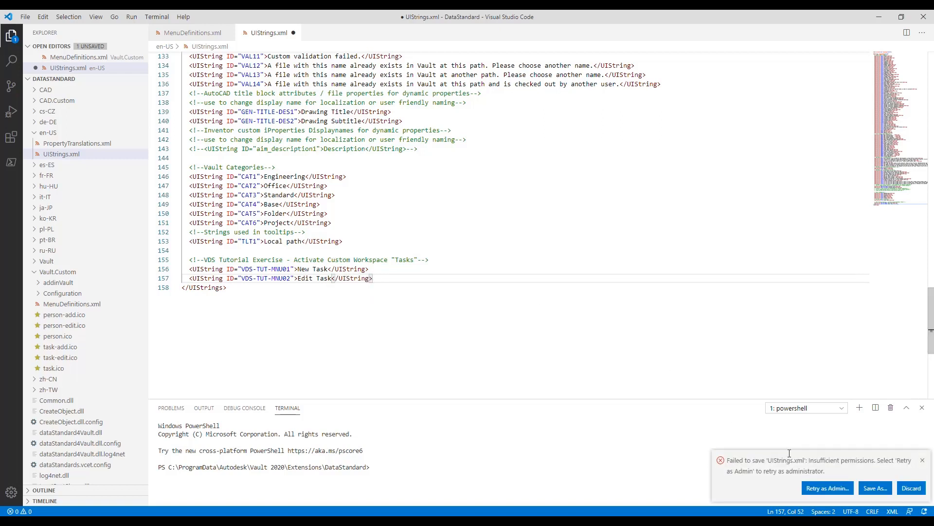
{"action": "left_click", "coordinate": [923, 459]}
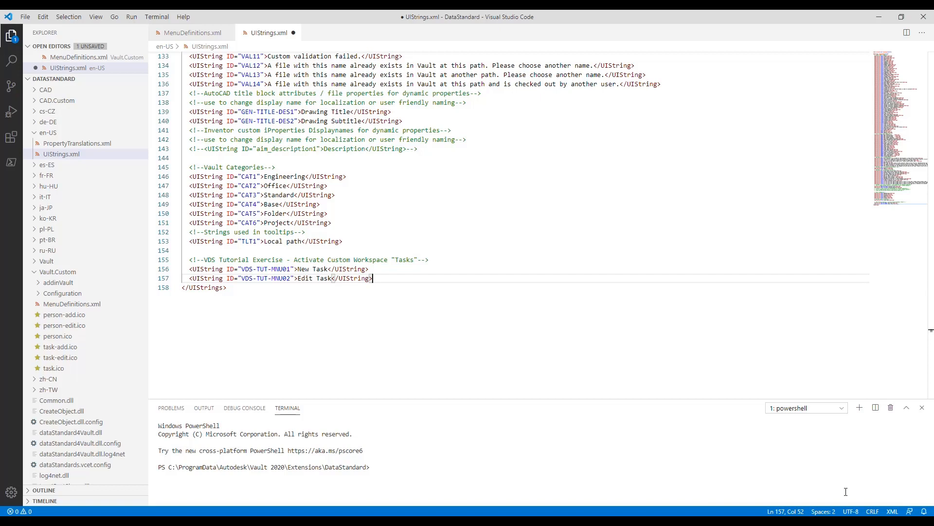
{"action": "key", "text": "ctrl+s"}
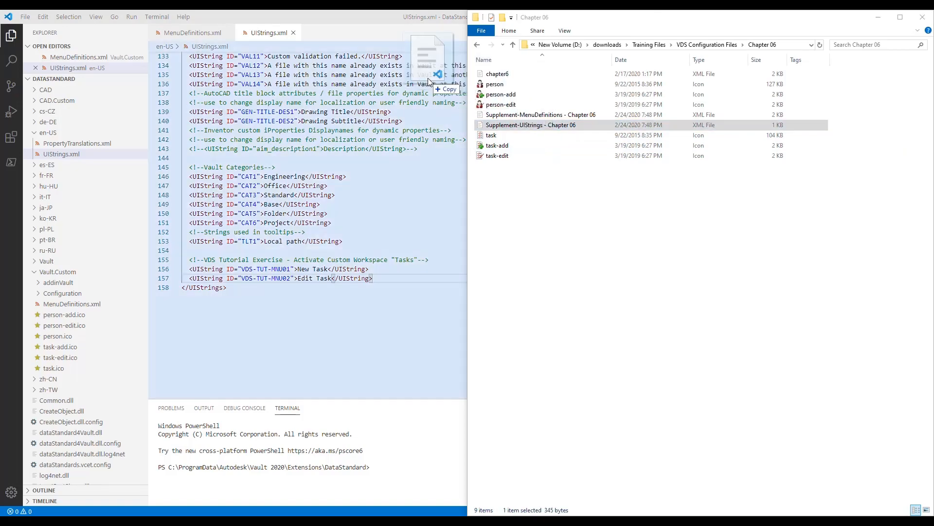
{"action": "double_click", "coordinate": [532, 125]}
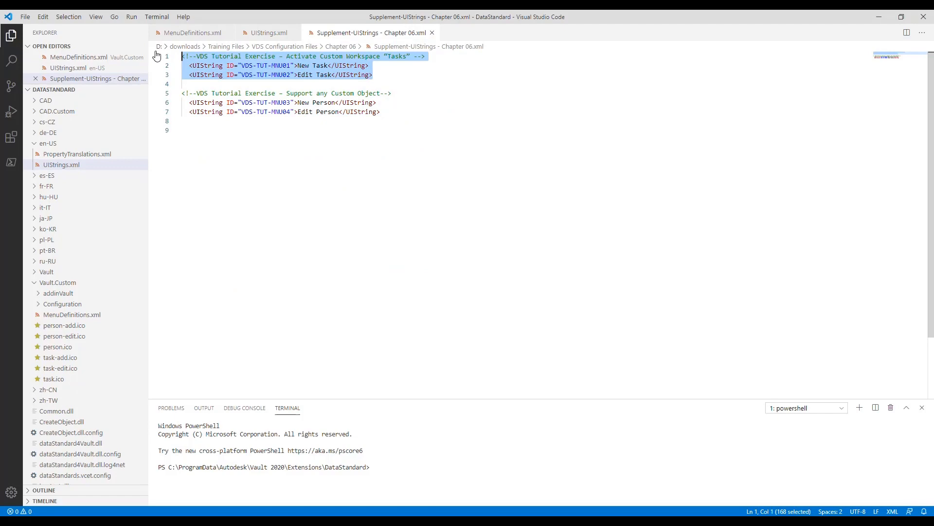
{"action": "left_click", "coordinate": [190, 32]}
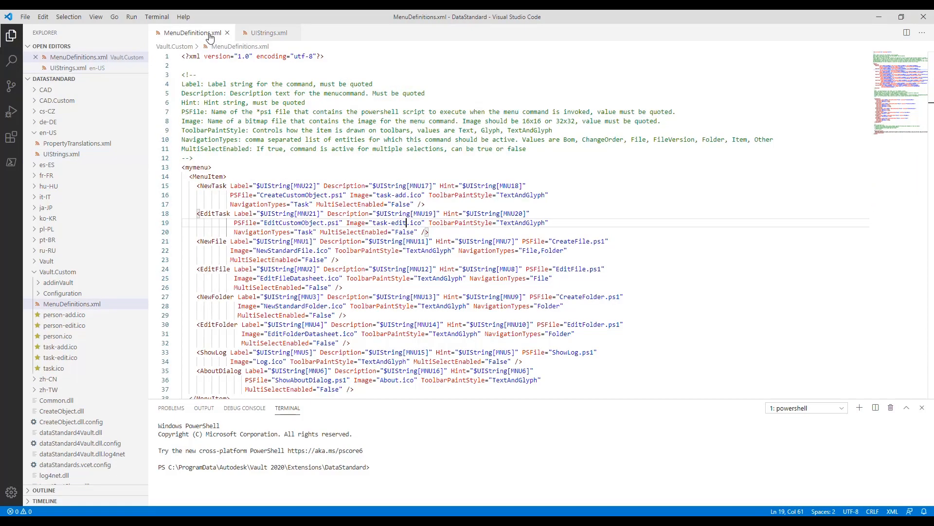
{"action": "mouse_move", "coordinate": [313, 182]}
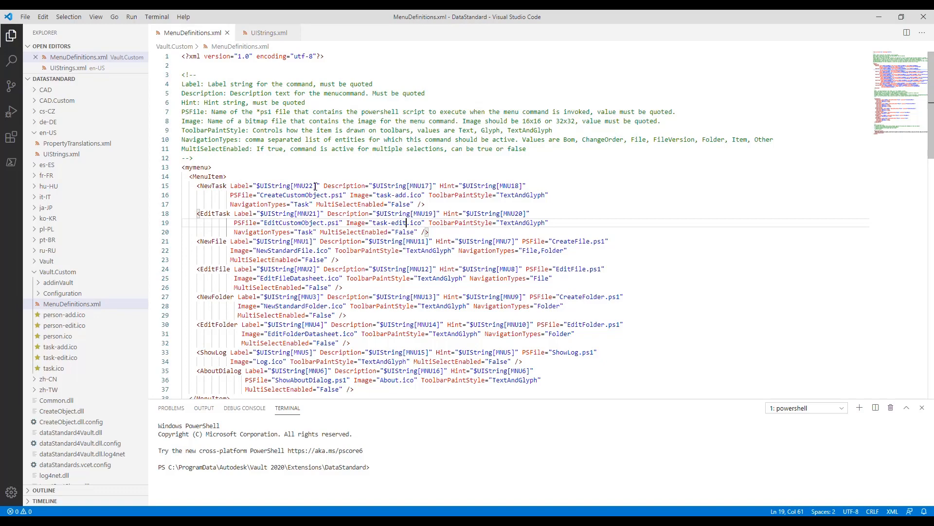
Step: Replace the NewTask/EditTask label ids MNU22 and MNU21 with VDS-TUT-MNU01 and VDS-TUT-MNU02
{"action": "double_click", "coordinate": [303, 185]}
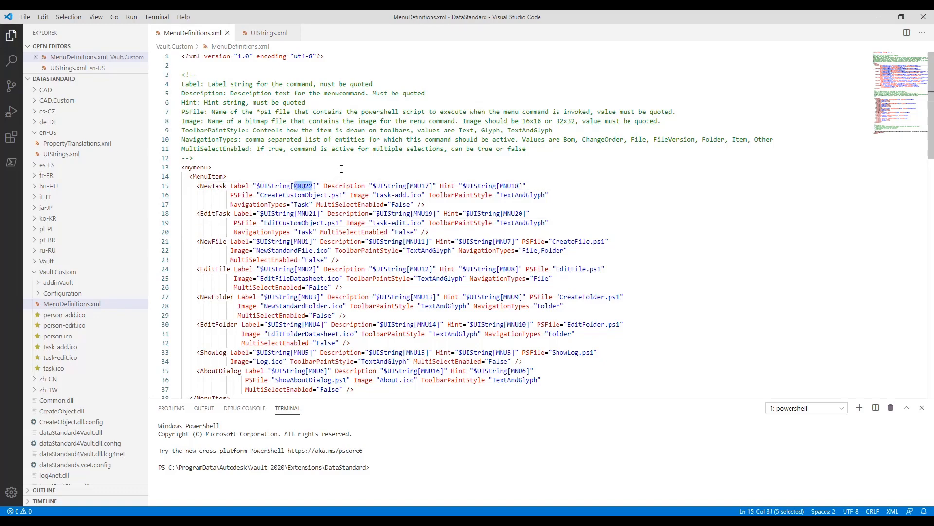
{"action": "type", "text": "VDS-TUT-"}
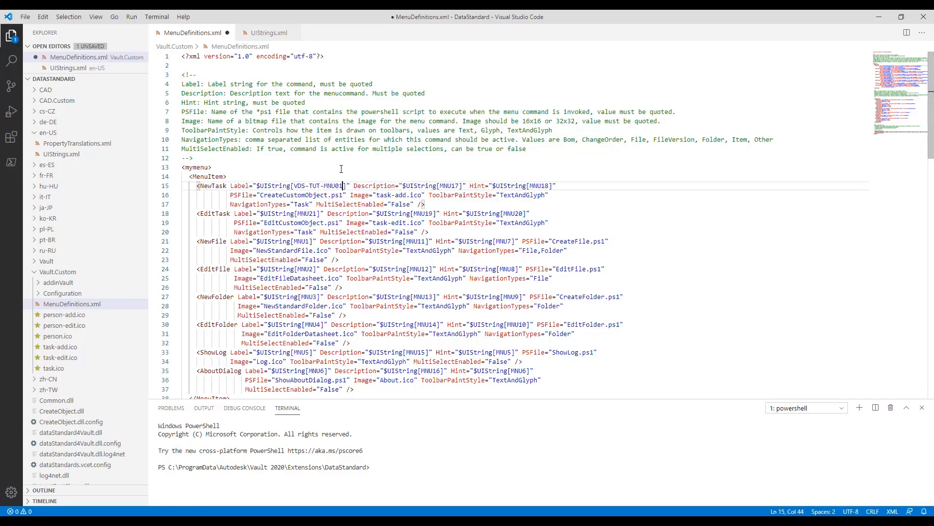
{"action": "double_click", "coordinate": [304, 213]}
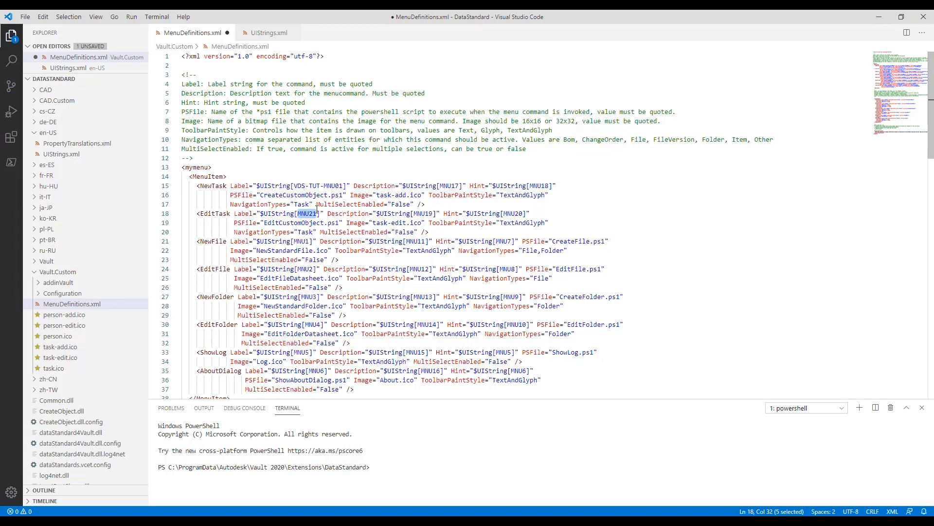
{"action": "type", "text": "VDS-TUT-MNU"}
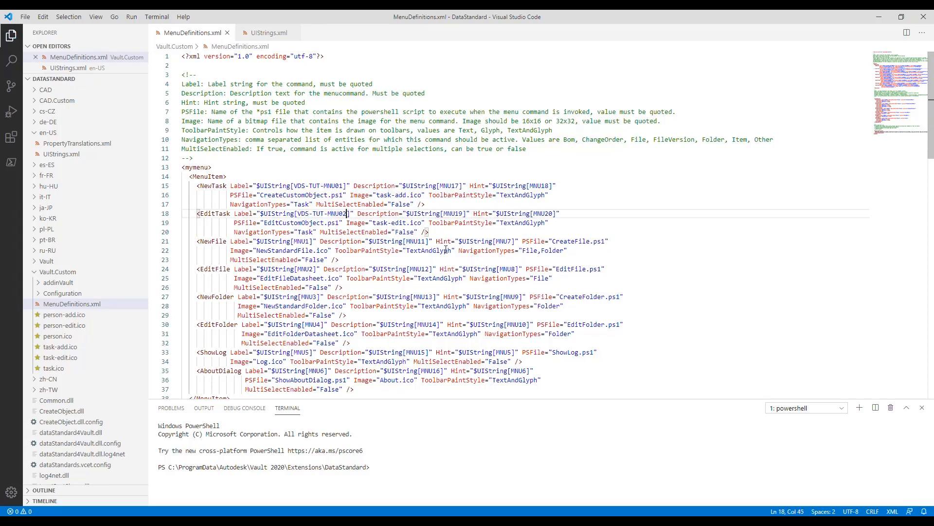
{"action": "scroll", "scroll_direction": "down", "scroll_amount": 3}
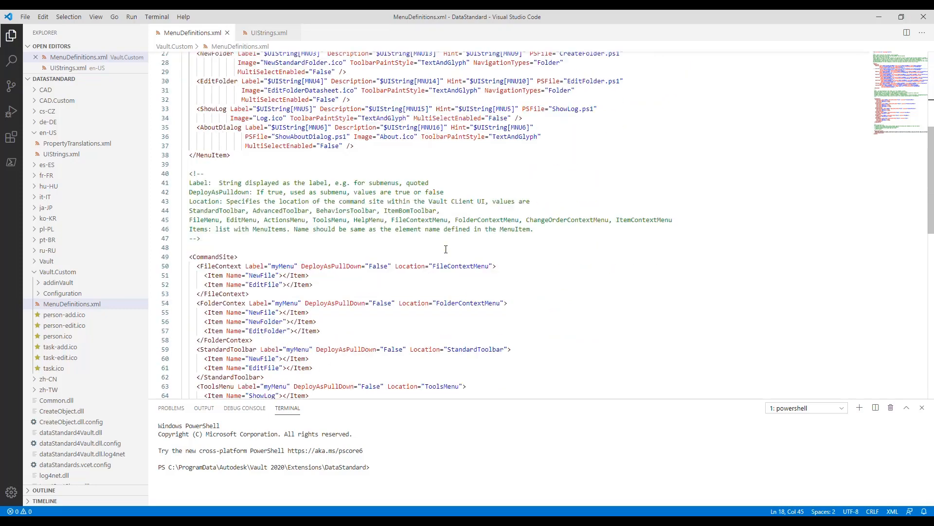
{"action": "scroll", "scroll_direction": "down", "scroll_amount": 3}
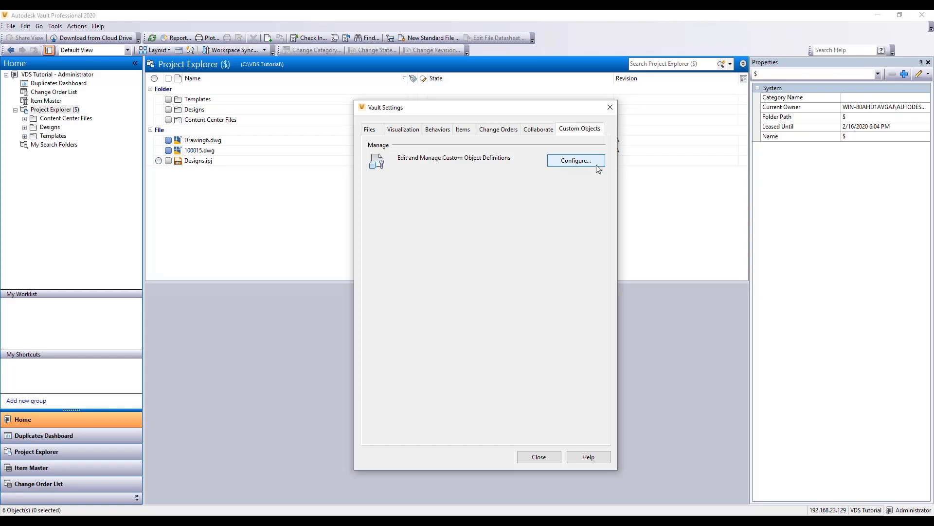
Step: Define custom object Task, plural Tasks, with the task.ico icon and accept the re-login warning
{"action": "left_click", "coordinate": [574, 161]}
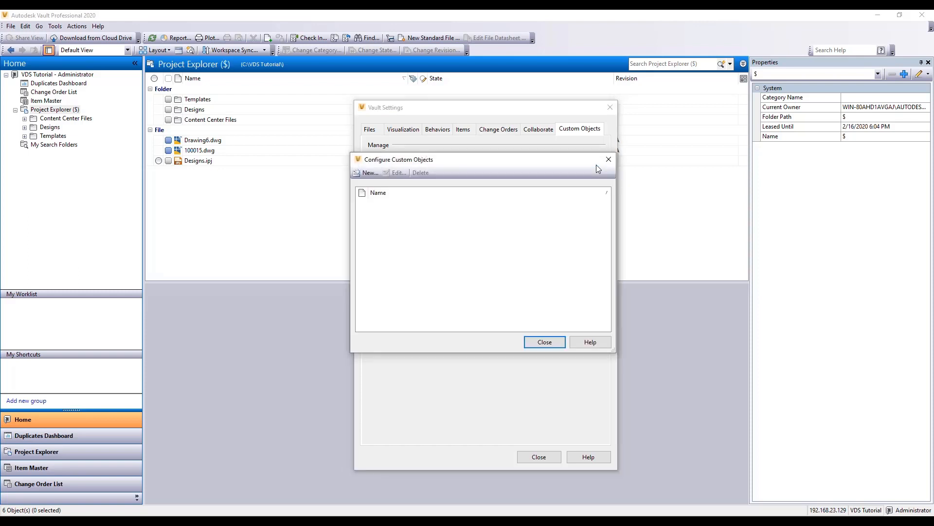
{"action": "left_click", "coordinate": [368, 172]}
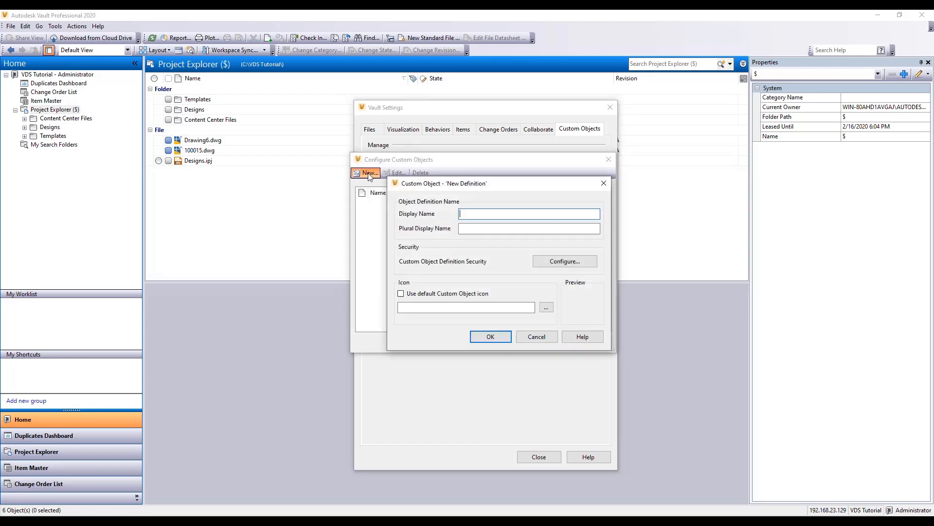
{"action": "type", "text": "Tasks"}
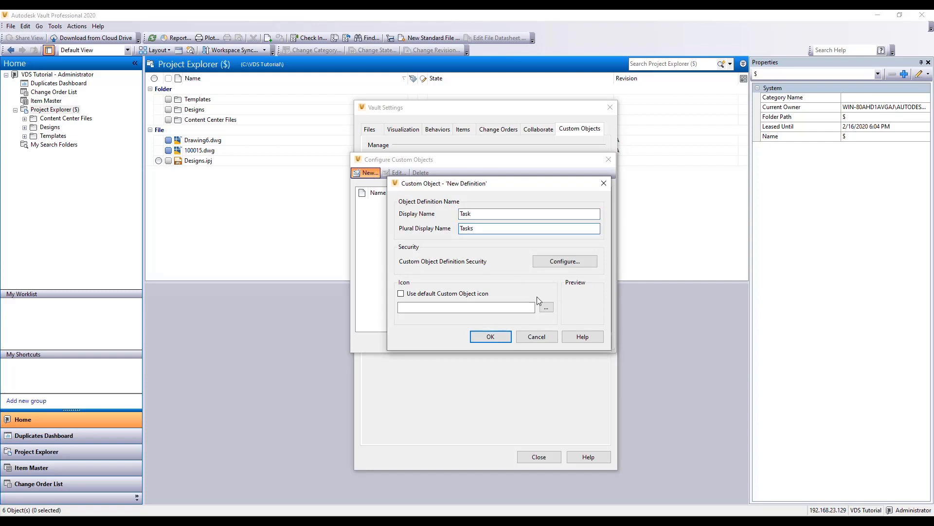
{"action": "left_click", "coordinate": [543, 308]}
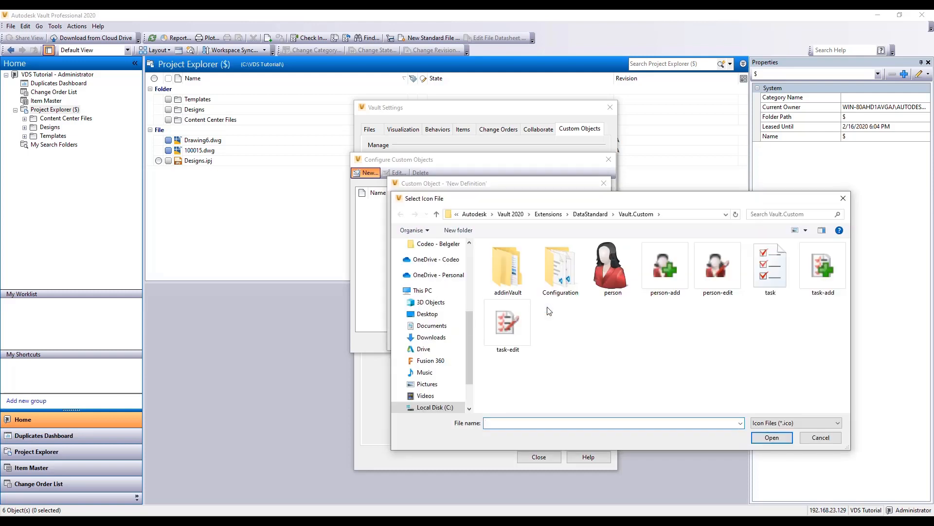
{"action": "left_click", "coordinate": [769, 269]}
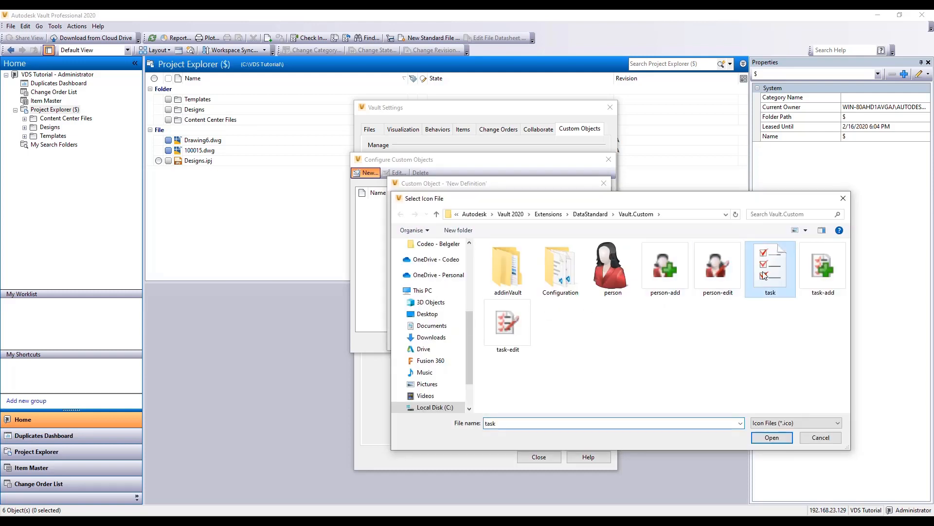
{"action": "mouse_move", "coordinate": [771, 437]}
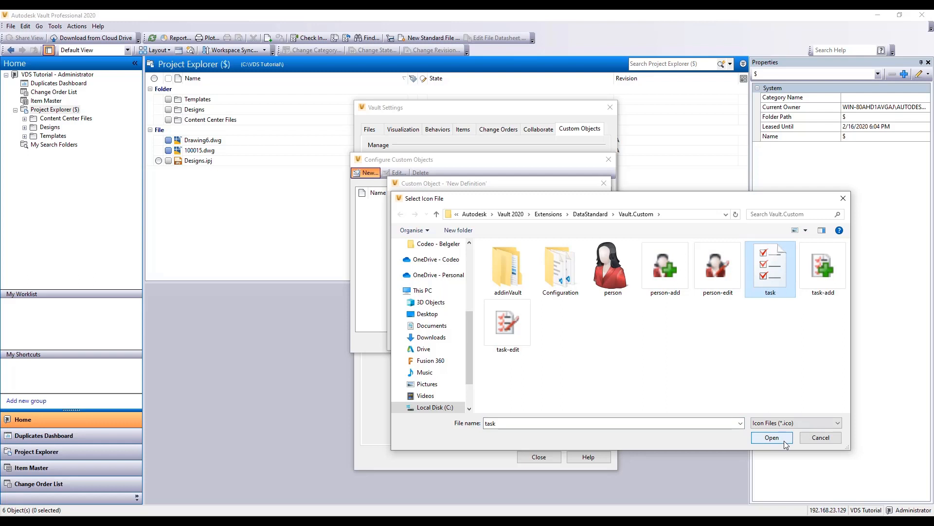
{"action": "left_click", "coordinate": [770, 437]}
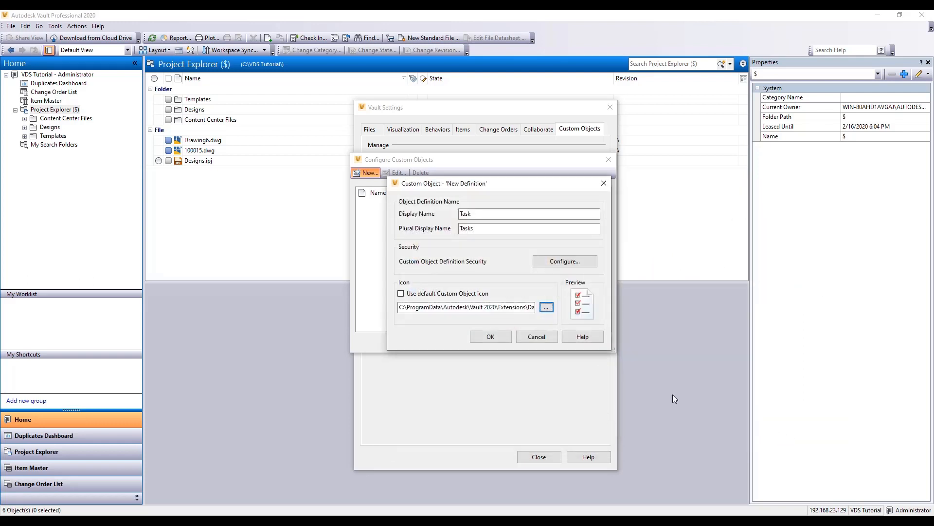
{"action": "left_click", "coordinate": [489, 336]}
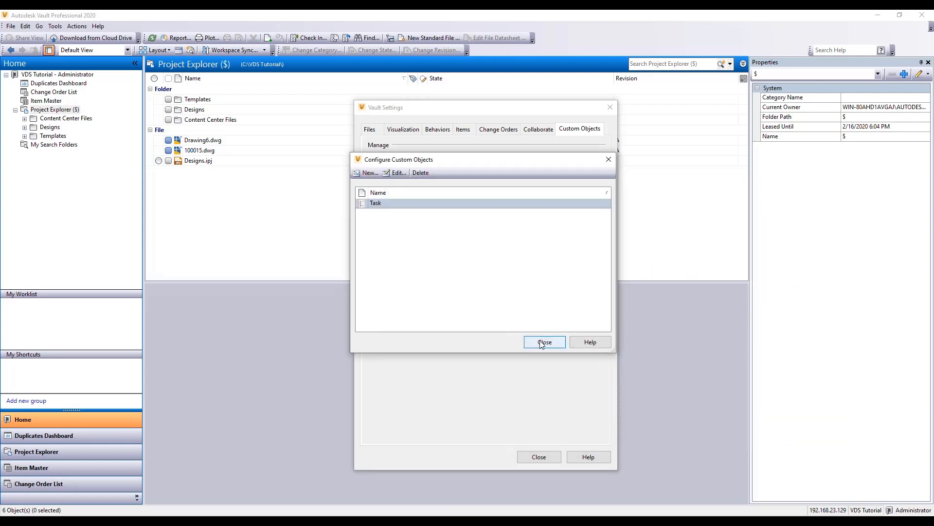
{"action": "left_click", "coordinate": [543, 341]}
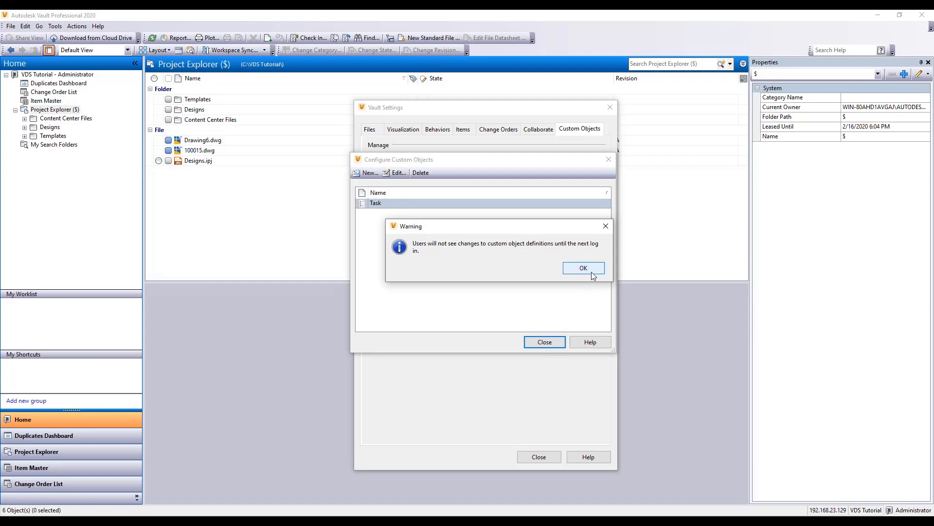
{"action": "left_click", "coordinate": [582, 268]}
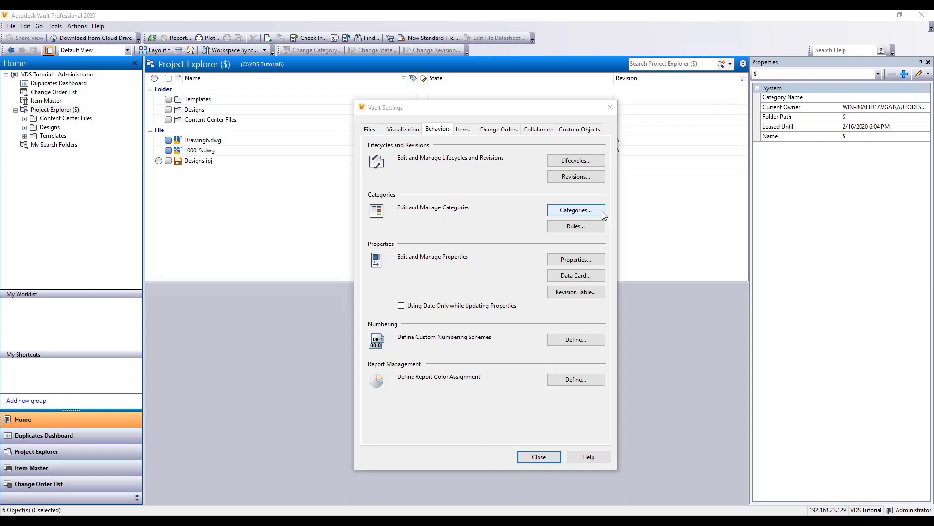
Step: Add a red custom object category Task with description Tasks
{"action": "left_click", "coordinate": [574, 210]}
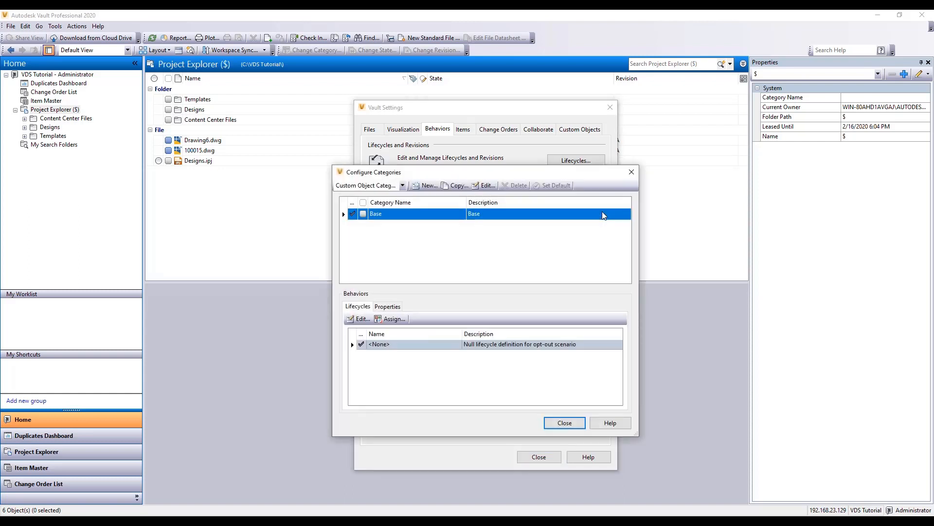
{"action": "mouse_move", "coordinate": [430, 197]}
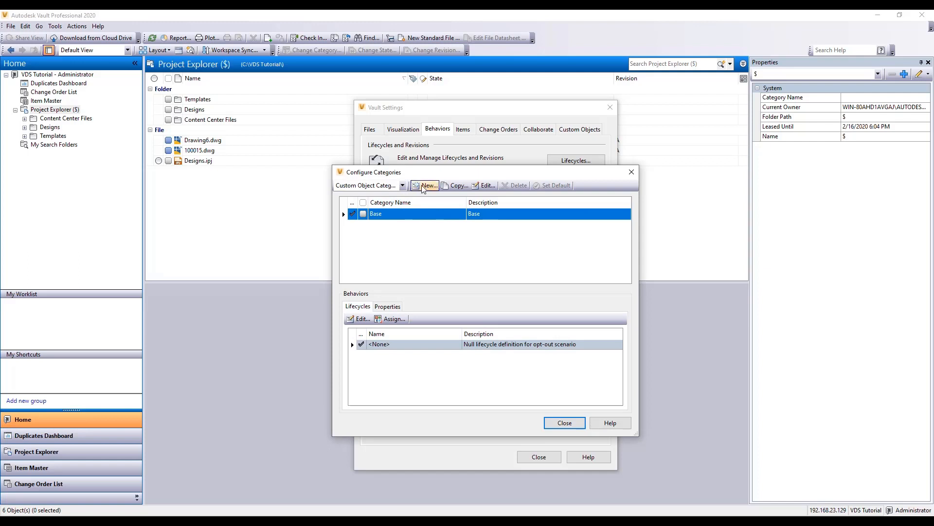
{"action": "left_click", "coordinate": [425, 185]}
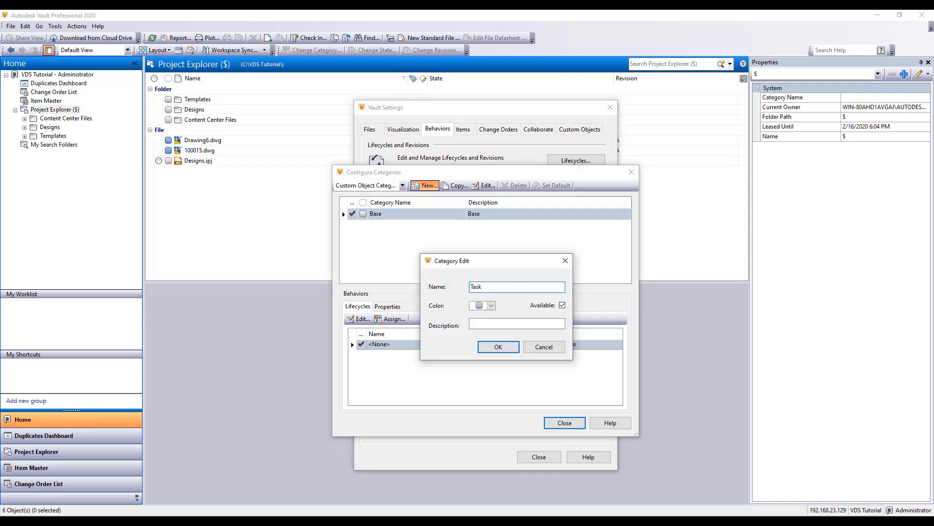
{"action": "type", "text": "Tasks"}
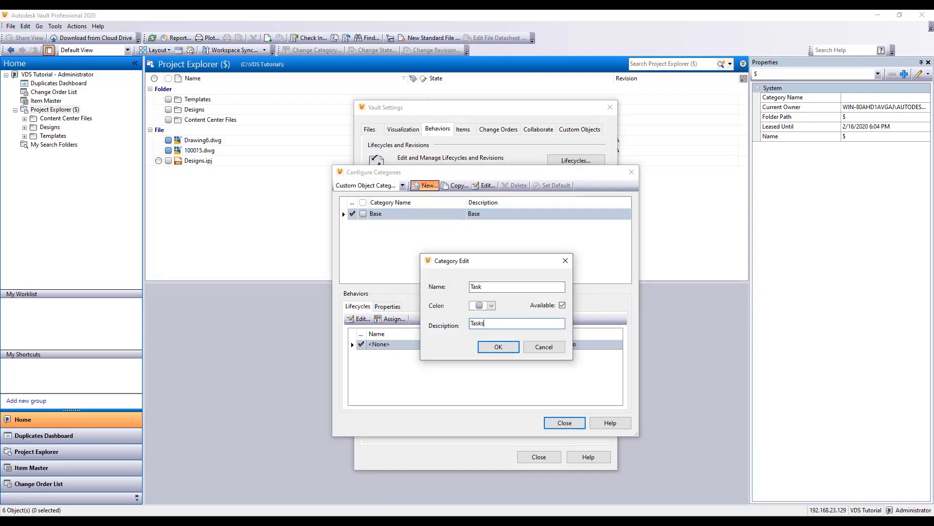
{"action": "left_click", "coordinate": [477, 304]}
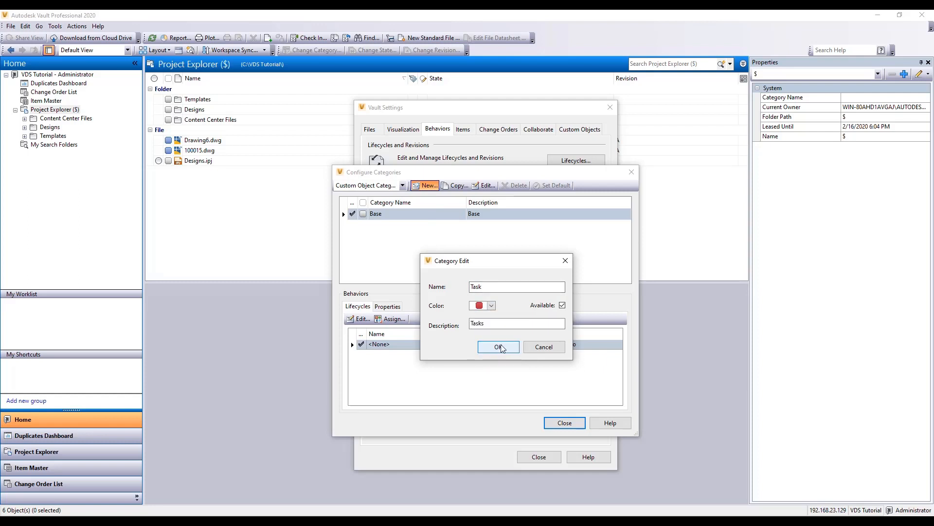
{"action": "left_click", "coordinate": [499, 346]}
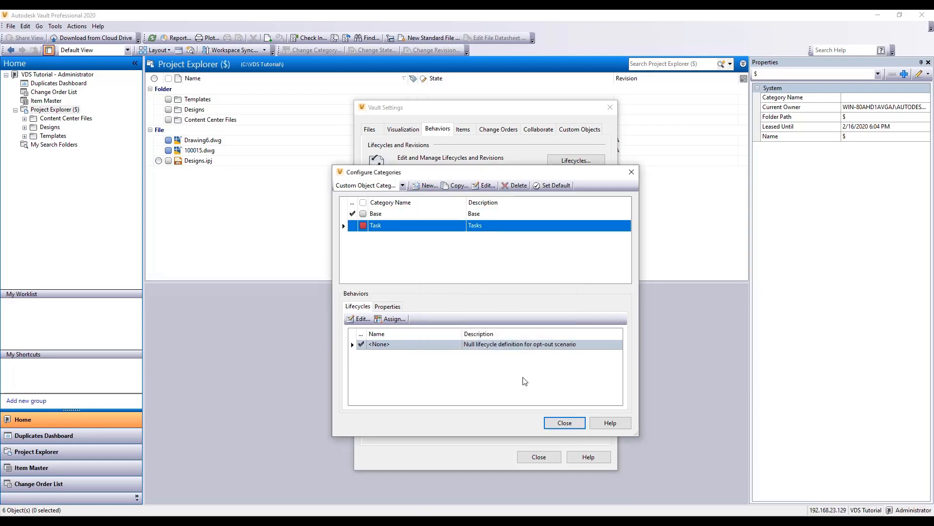
{"action": "left_click", "coordinate": [564, 422]}
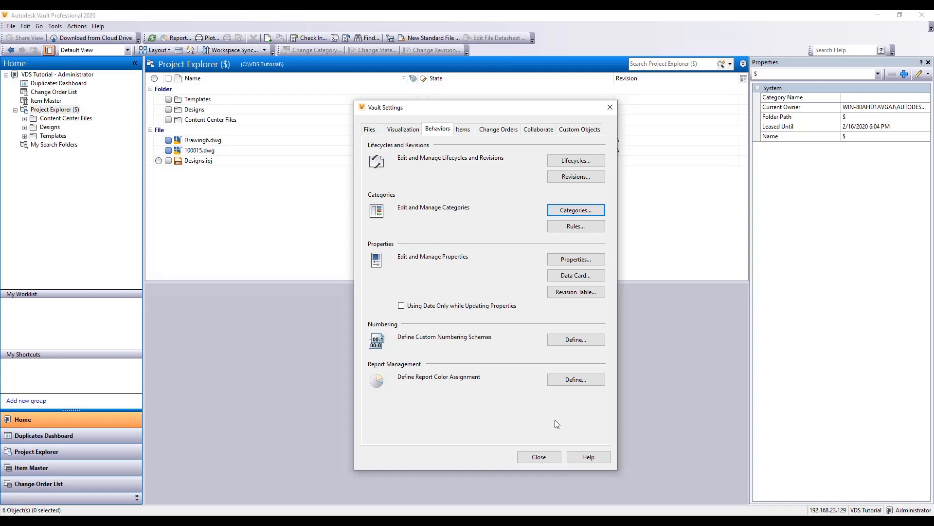
{"action": "mouse_move", "coordinate": [573, 354]}
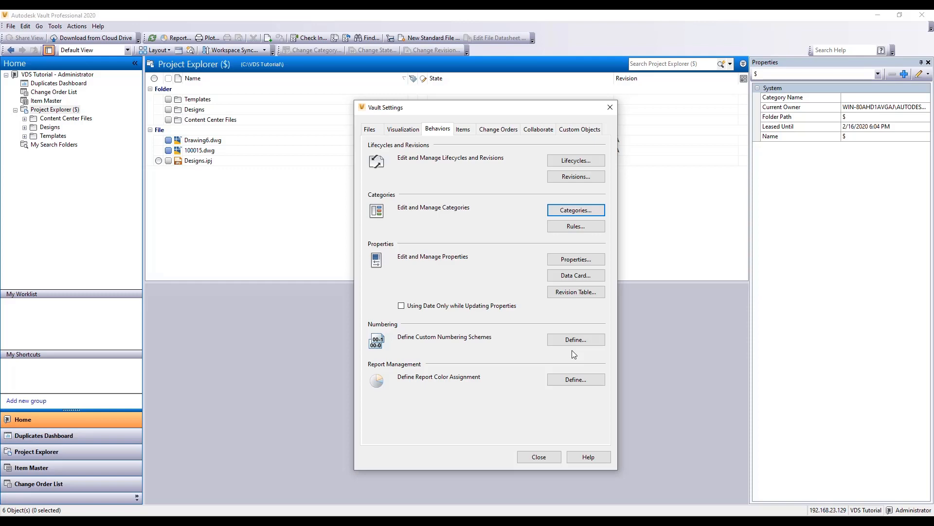
{"action": "mouse_move", "coordinate": [575, 259]}
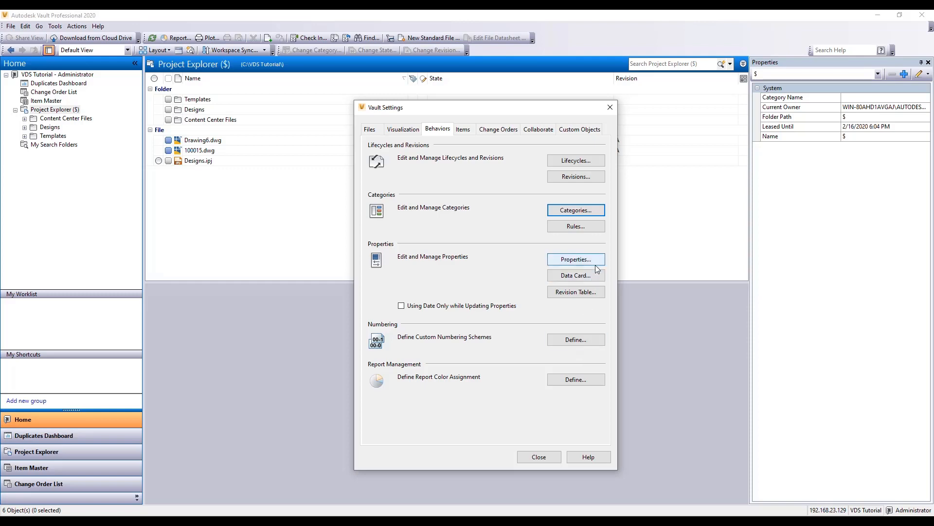
Step: Apply Custom Object: Task category values to the Title and Description property definitions
{"action": "left_click", "coordinate": [574, 259]}
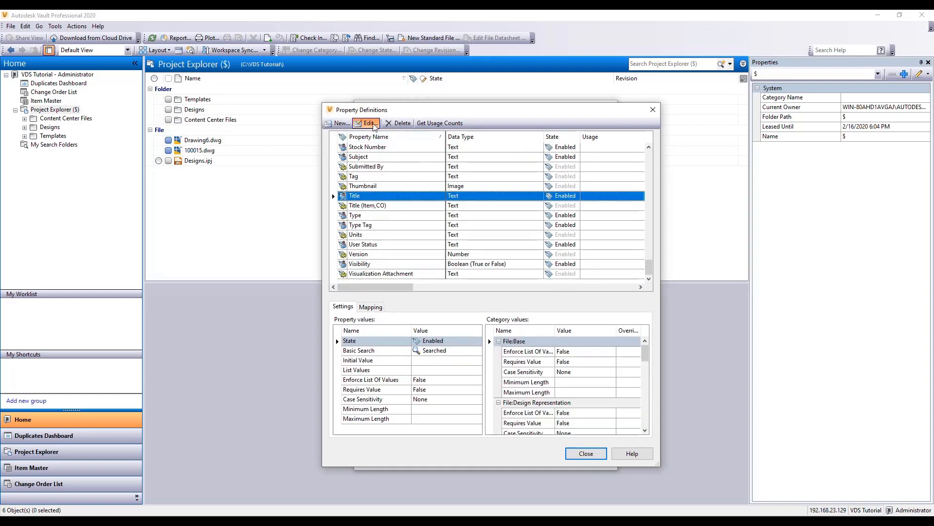
{"action": "left_click", "coordinate": [368, 123]}
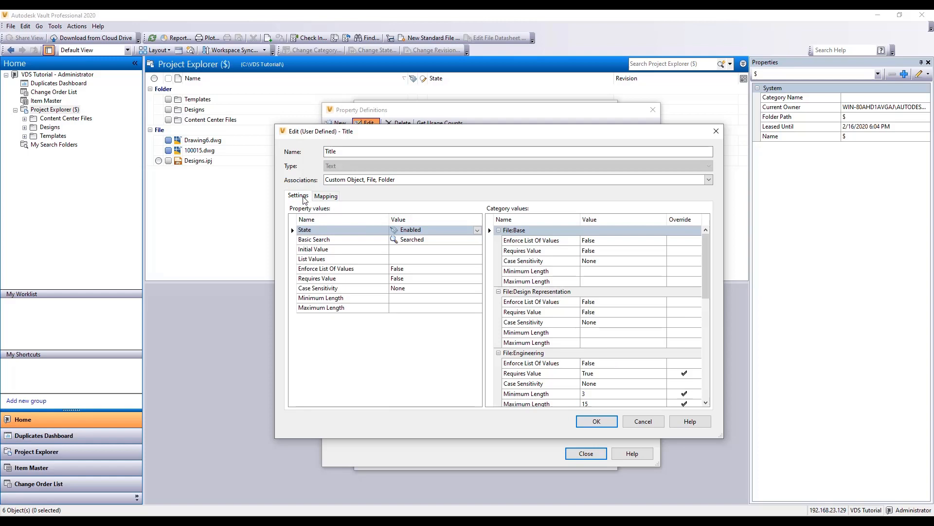
{"action": "left_click", "coordinate": [707, 179]}
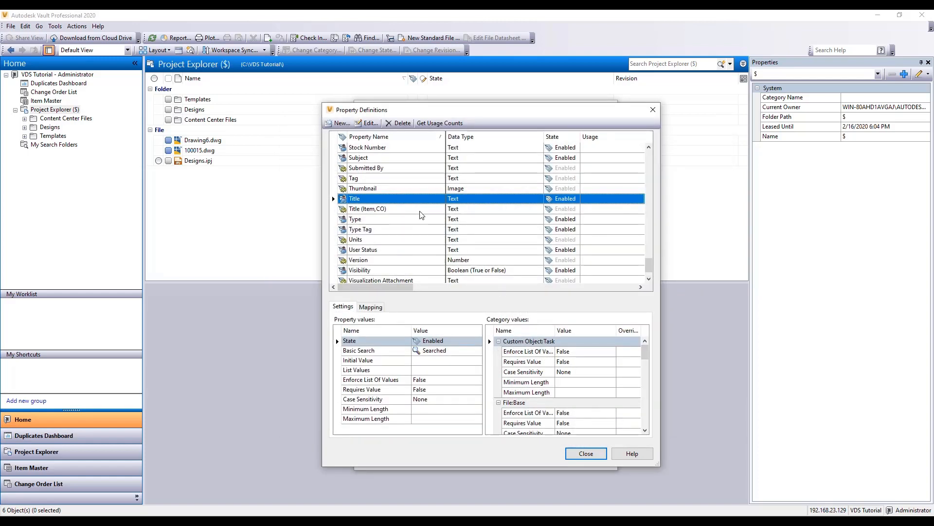
{"action": "left_click", "coordinate": [368, 123]}
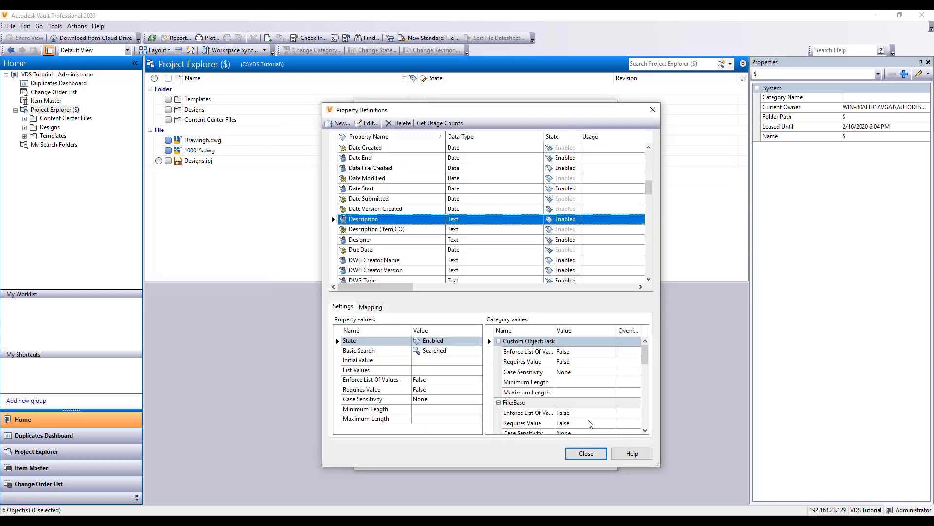
{"action": "left_click", "coordinate": [584, 452]}
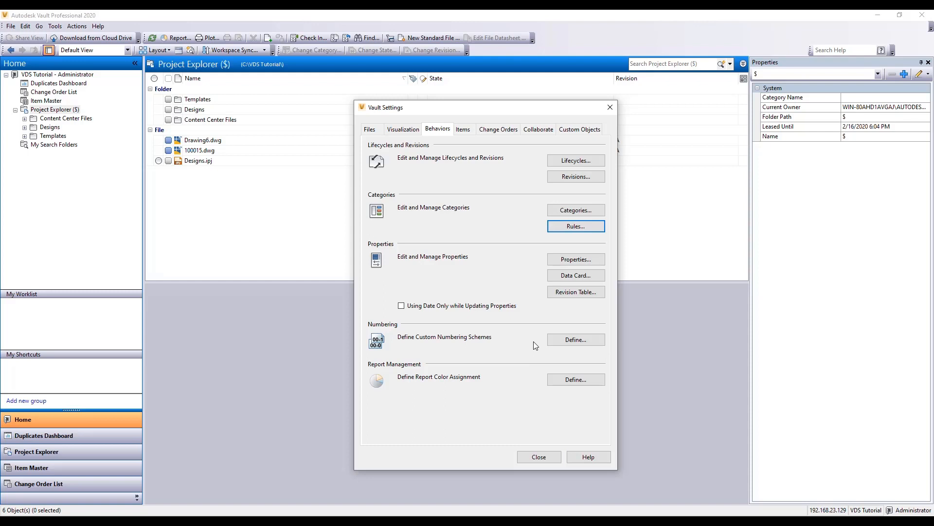
{"action": "mouse_move", "coordinate": [575, 275]}
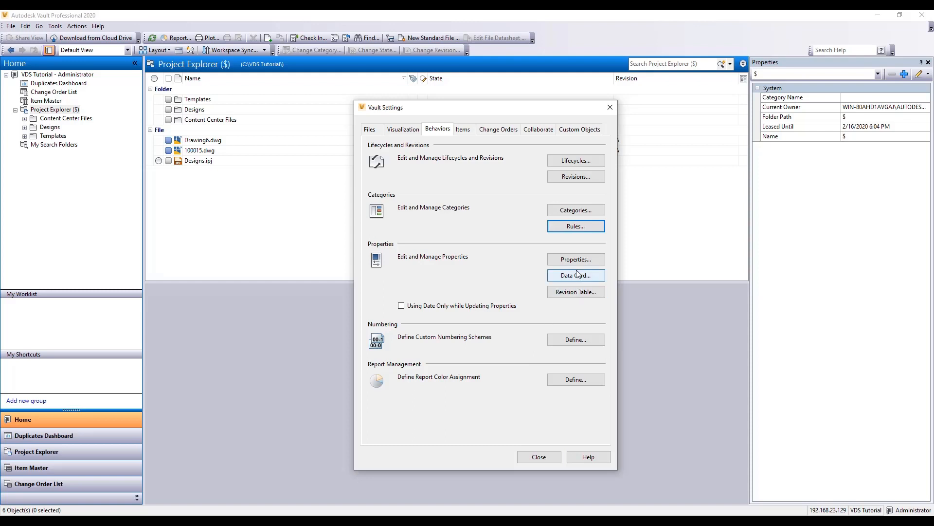
Step: Create custom object rule Task assigning the Task category when Custom Object Name contains Task
{"action": "left_click", "coordinate": [574, 226]}
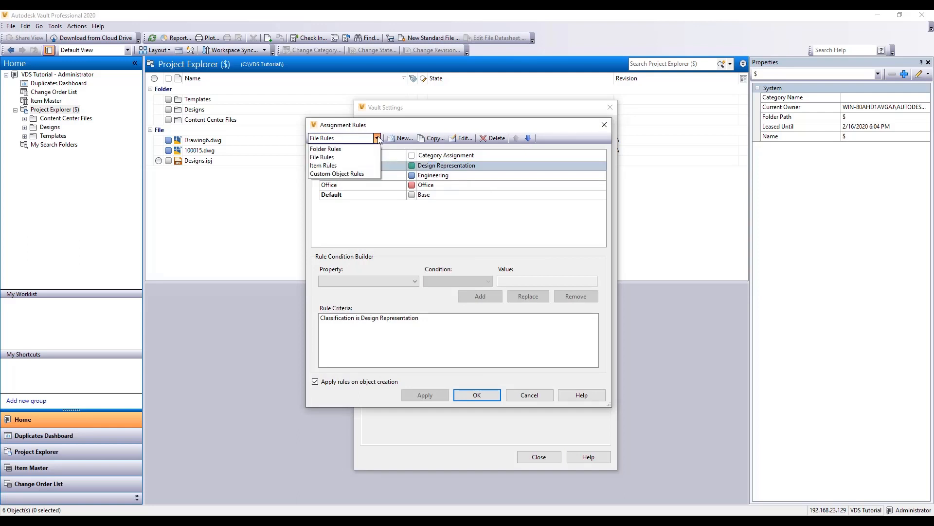
{"action": "left_click", "coordinate": [401, 137]}
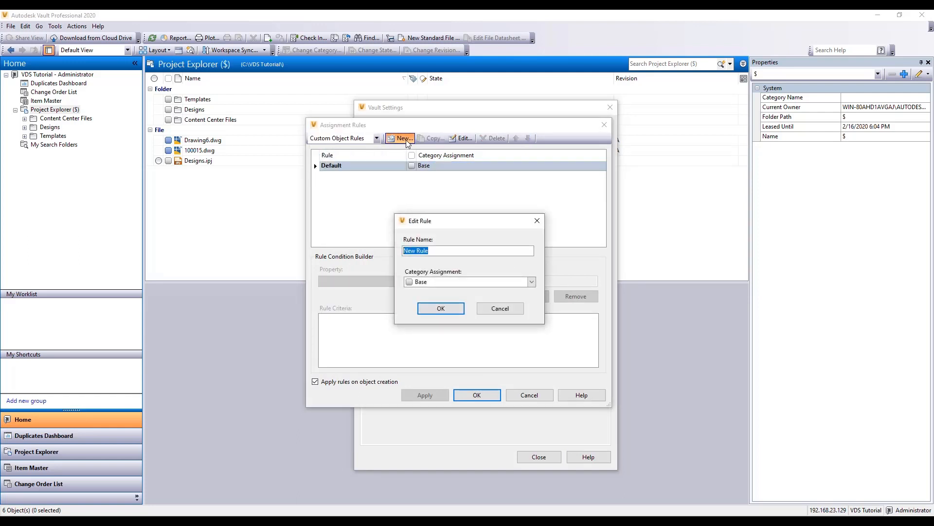
{"action": "left_click", "coordinate": [530, 281]}
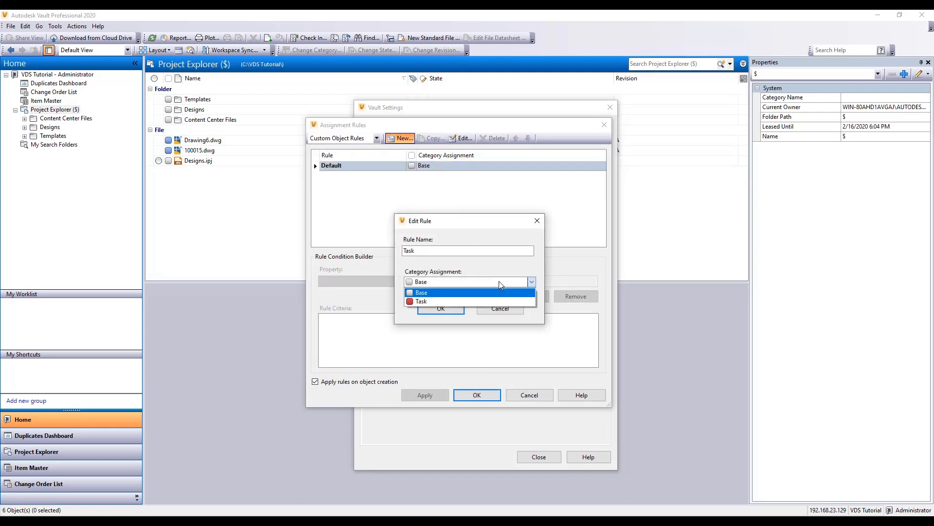
{"action": "left_click", "coordinate": [440, 308]}
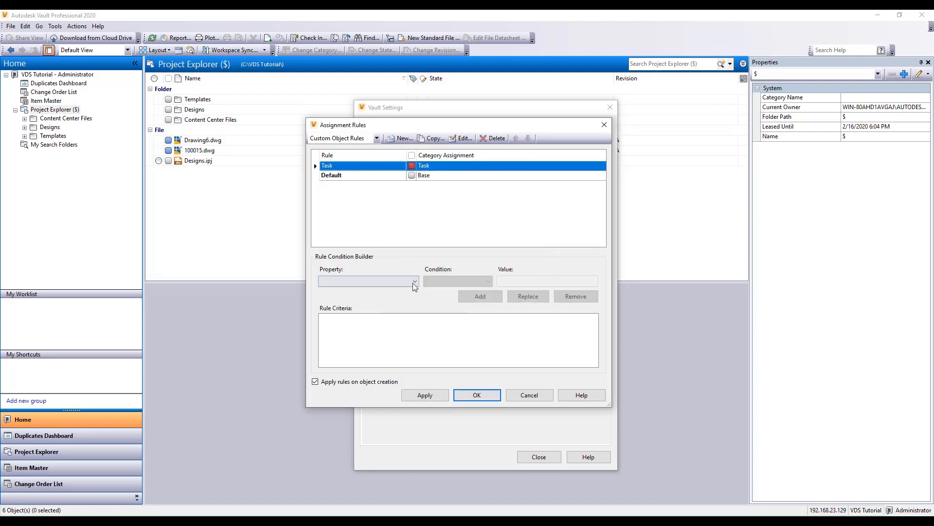
{"action": "left_click", "coordinate": [414, 281]}
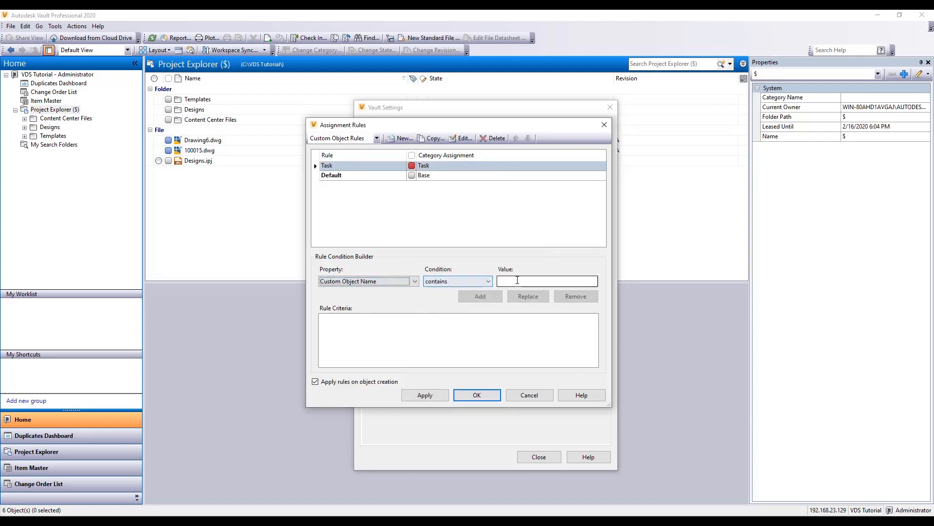
{"action": "type", "text": "Task"}
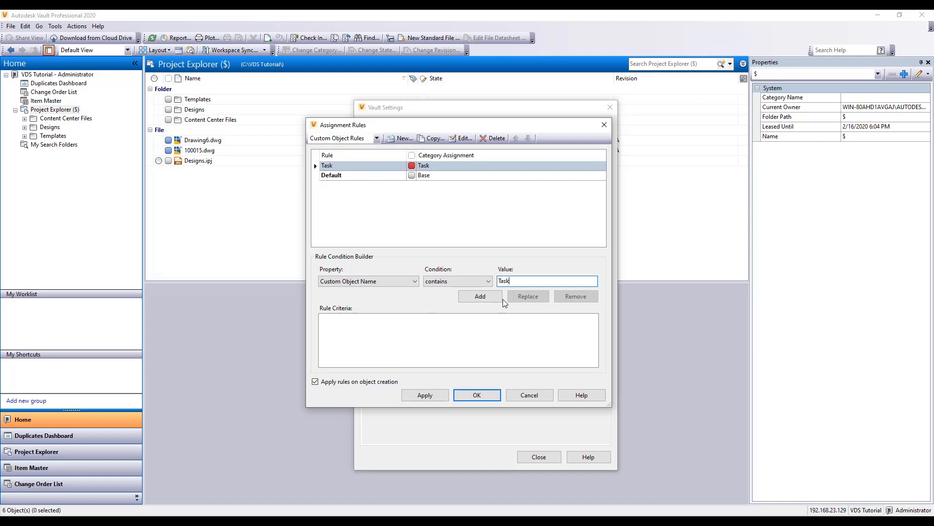
{"action": "left_click", "coordinate": [480, 296]}
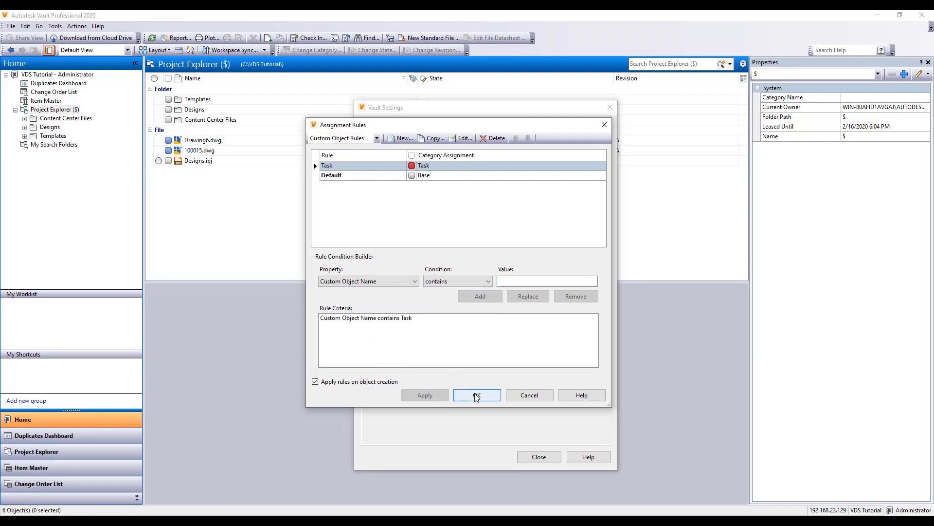
{"action": "left_click", "coordinate": [477, 394]}
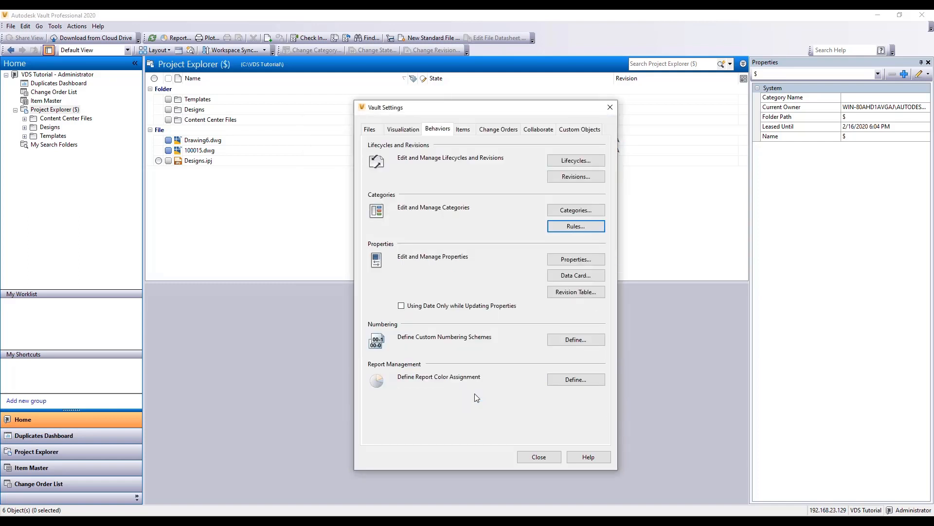
{"action": "mouse_move", "coordinate": [575, 338]}
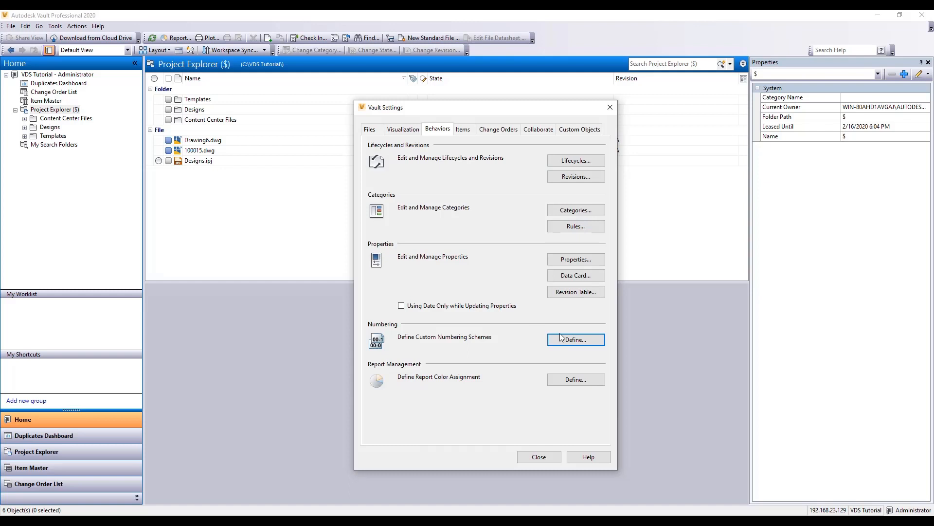
Step: Define a Task numbering scheme with label T, auto number T-###### and forced uppercase
{"action": "left_click", "coordinate": [574, 339]}
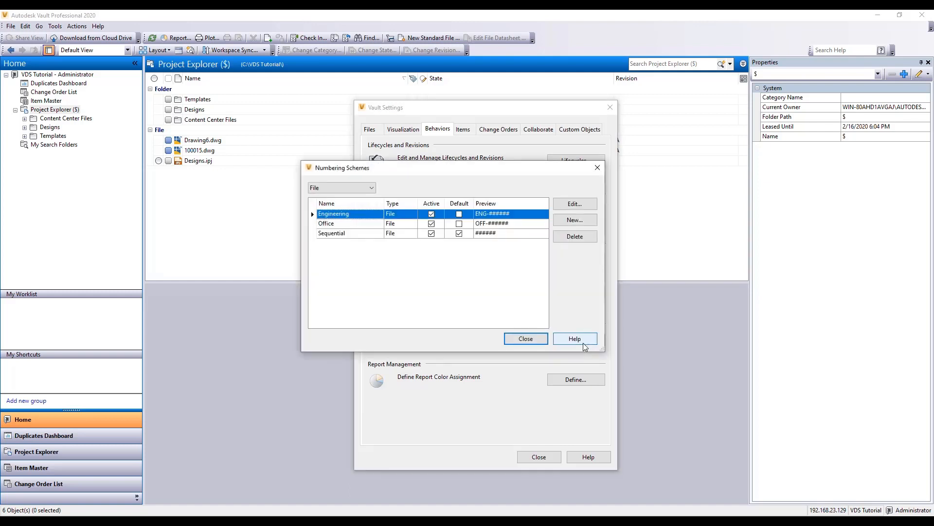
{"action": "mouse_move", "coordinate": [587, 228]}
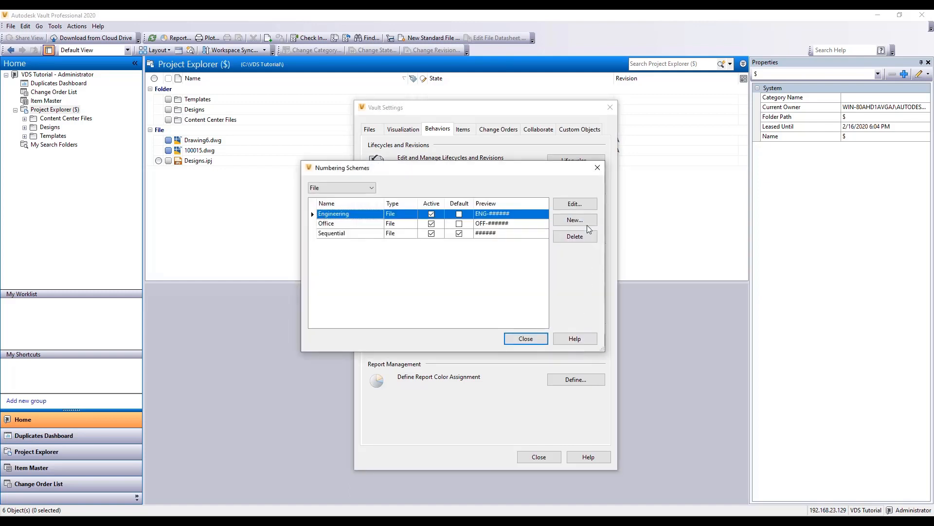
{"action": "left_click", "coordinate": [573, 220]}
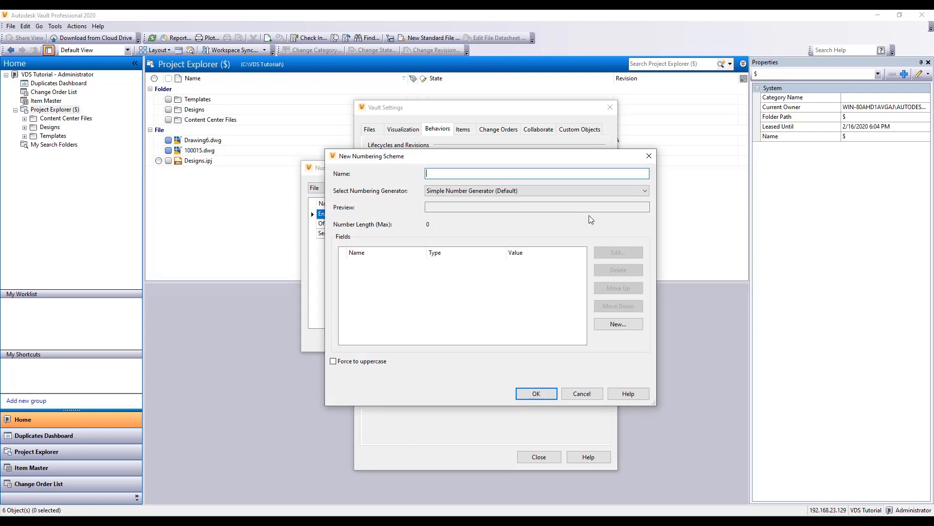
{"action": "left_click", "coordinate": [618, 323]}
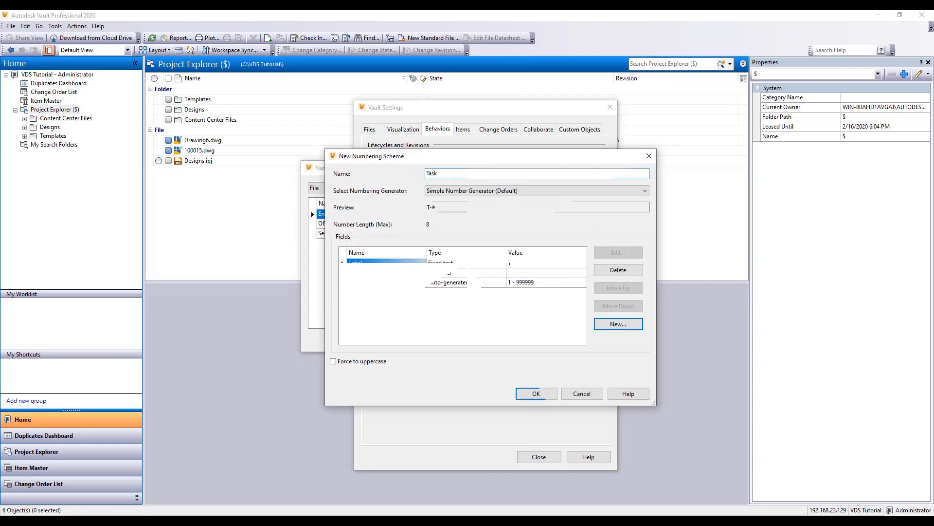
{"action": "left_click", "coordinate": [333, 361]}
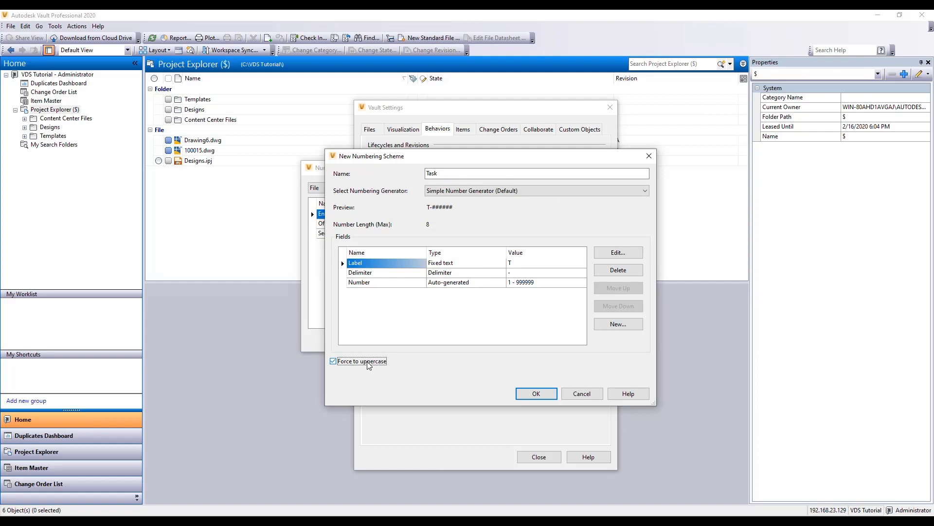
{"action": "mouse_move", "coordinate": [457, 395]}
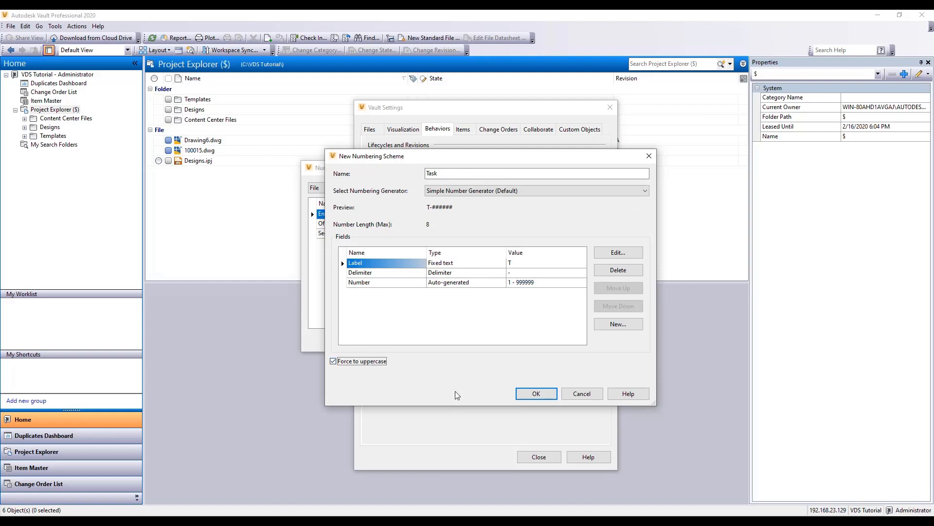
{"action": "left_click", "coordinate": [535, 393]}
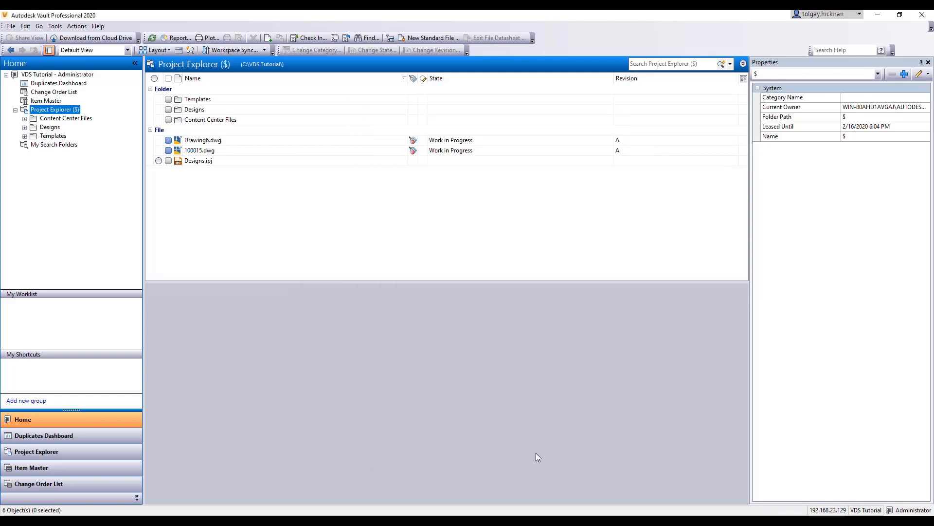
{"action": "mouse_move", "coordinate": [420, 253]}
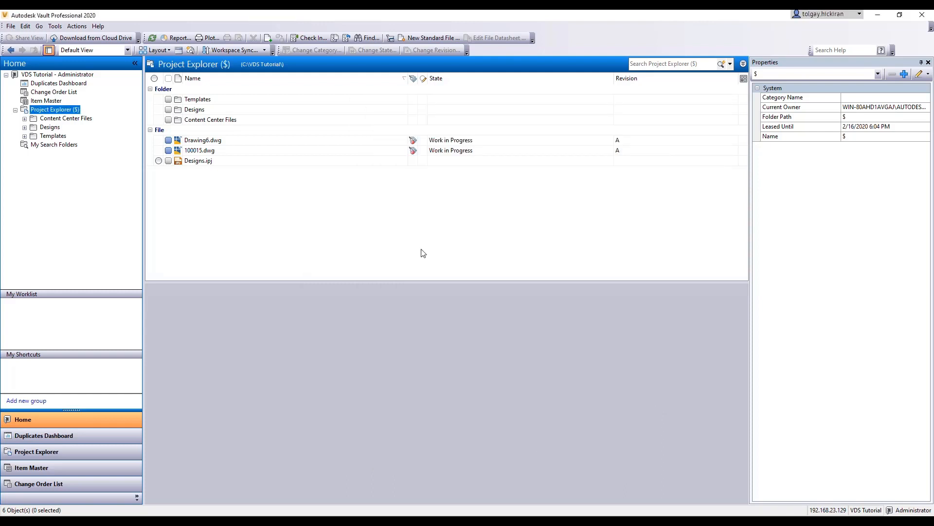
{"action": "mouse_move", "coordinate": [413, 253]}
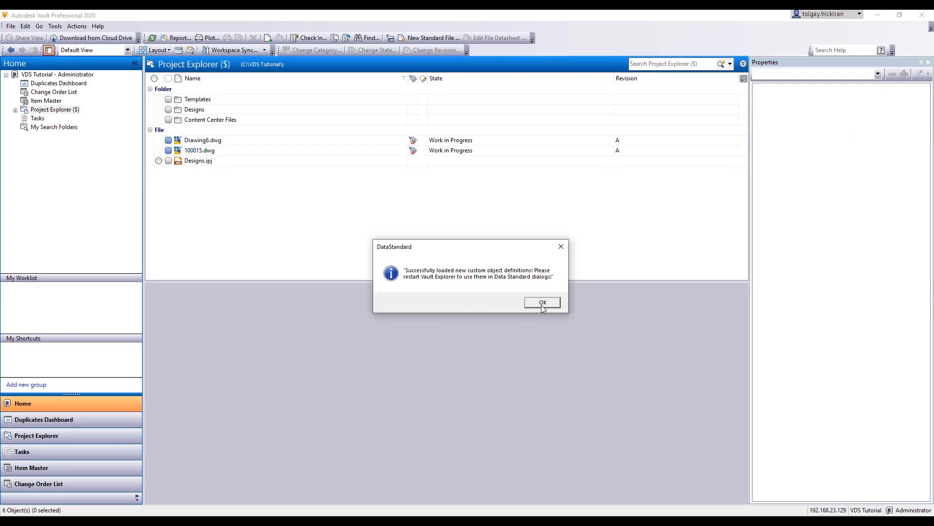
Step: Acknowledge the DataStandard message that the new custom object definitions loaded
{"action": "left_click", "coordinate": [542, 302]}
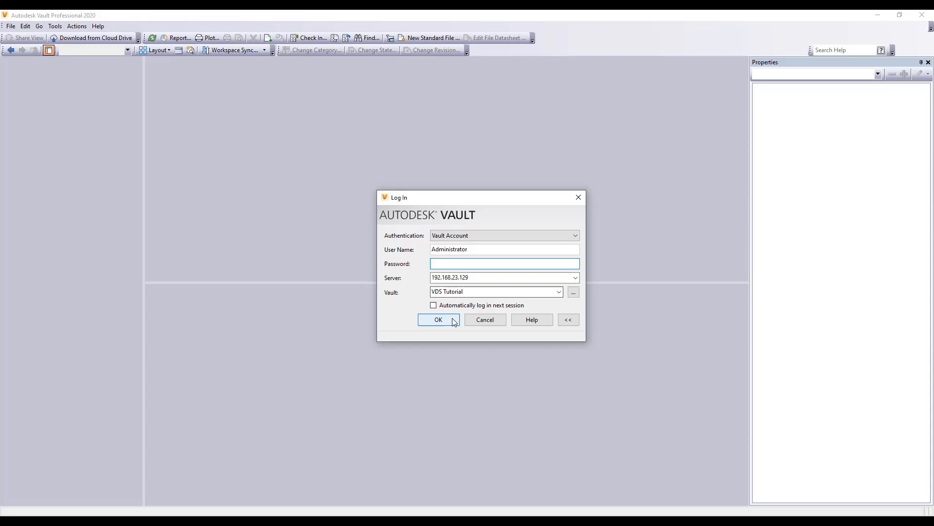
Step: Log in, create a task named Default in the Tasks view, and bring up its context menu
{"action": "left_click", "coordinate": [438, 319]}
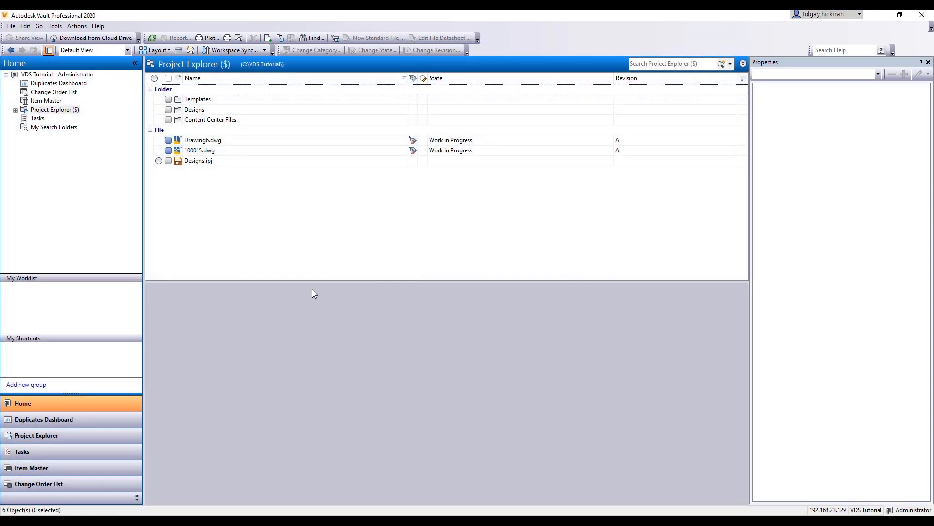
{"action": "left_click", "coordinate": [37, 118]}
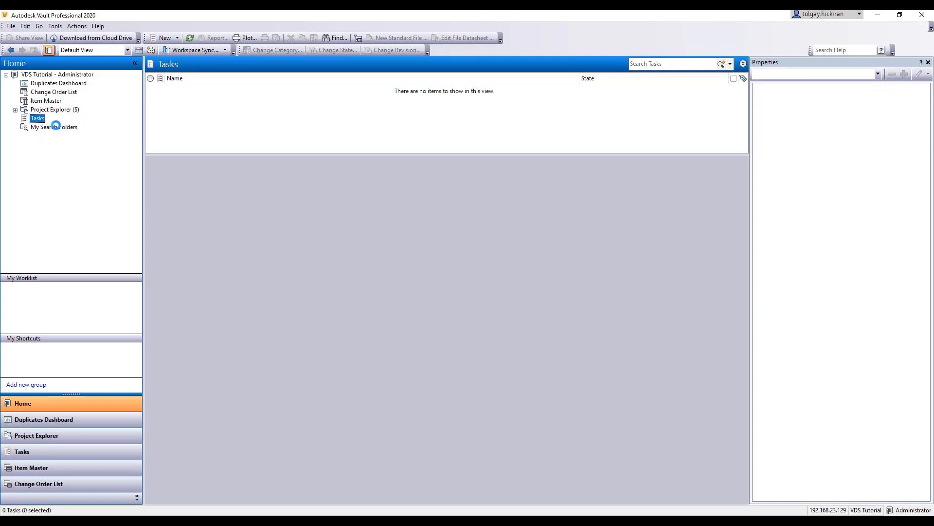
{"action": "left_click", "coordinate": [162, 38]}
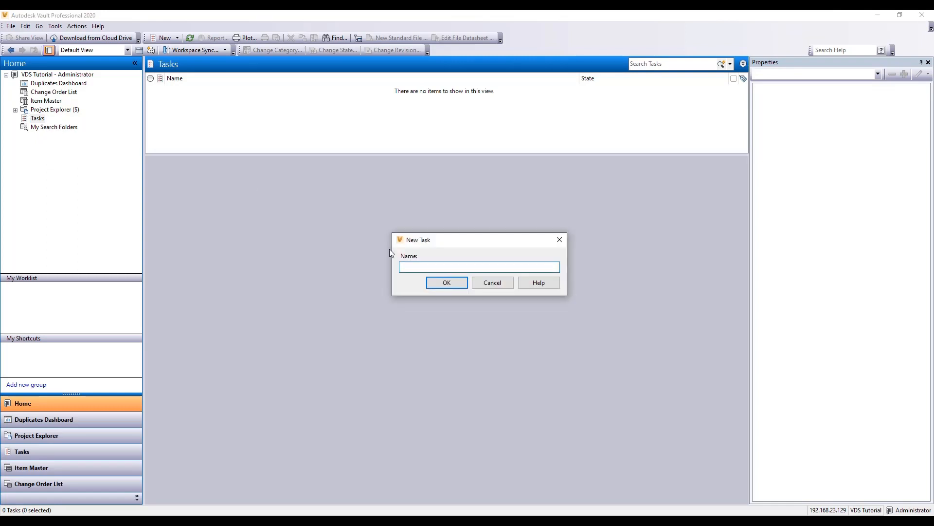
{"action": "type", "text": "Default"}
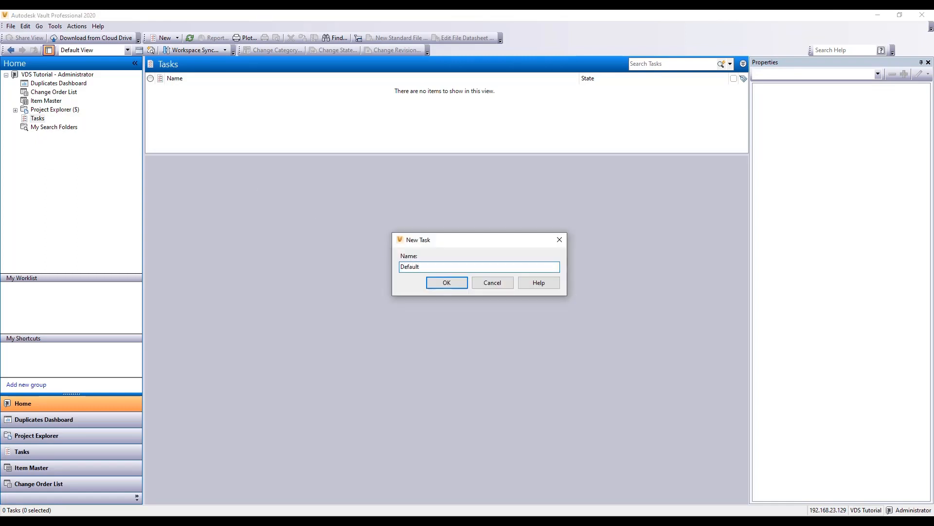
{"action": "left_click", "coordinate": [445, 283]}
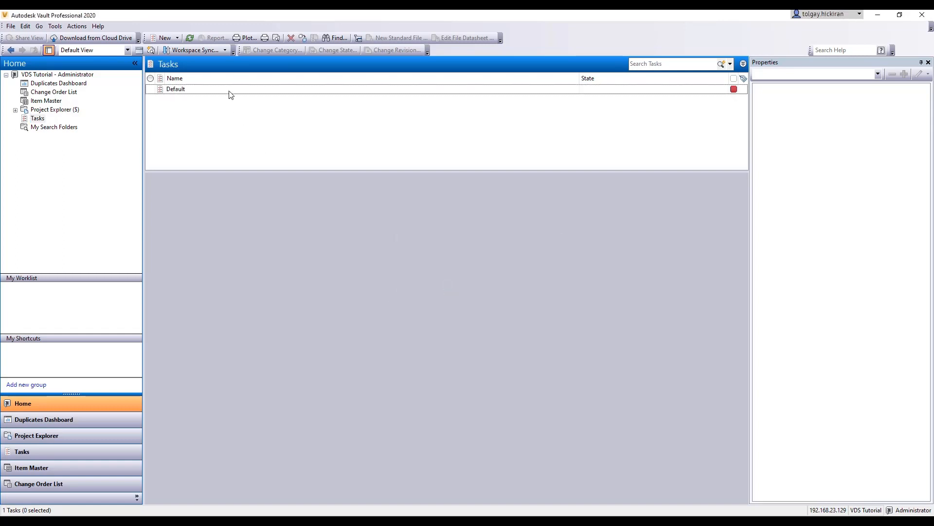
{"action": "right_click", "coordinate": [176, 88]}
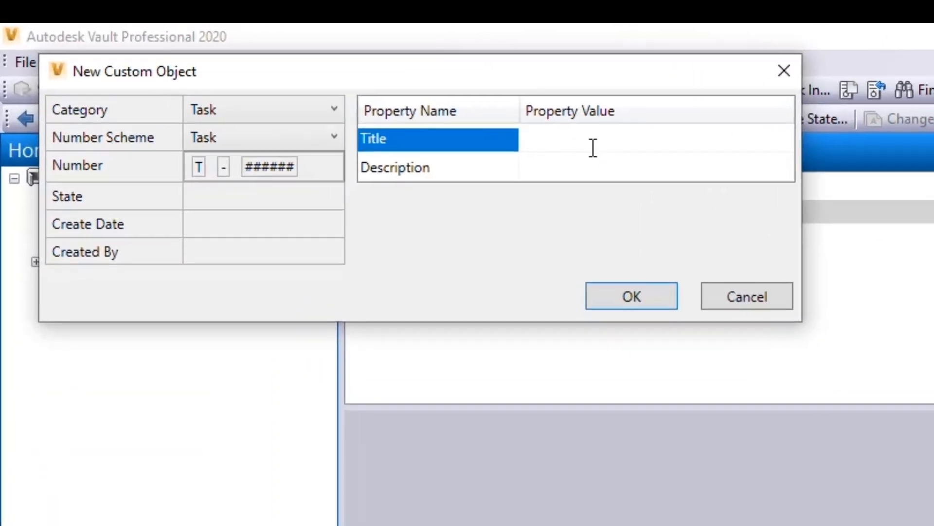
Step: Create a Task custom object titled My First Task with Task category and numbering
{"action": "type", "text": "My Firs"}
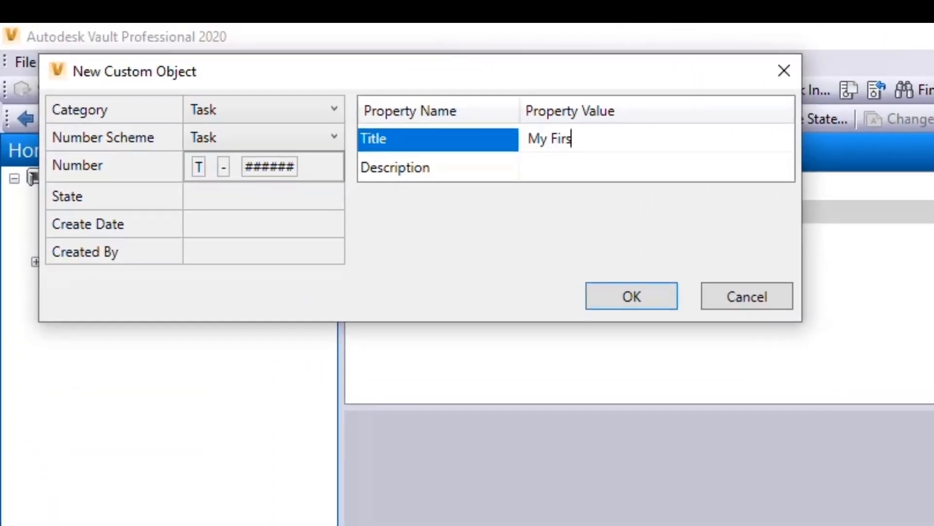
{"action": "type", "text": "t Task"}
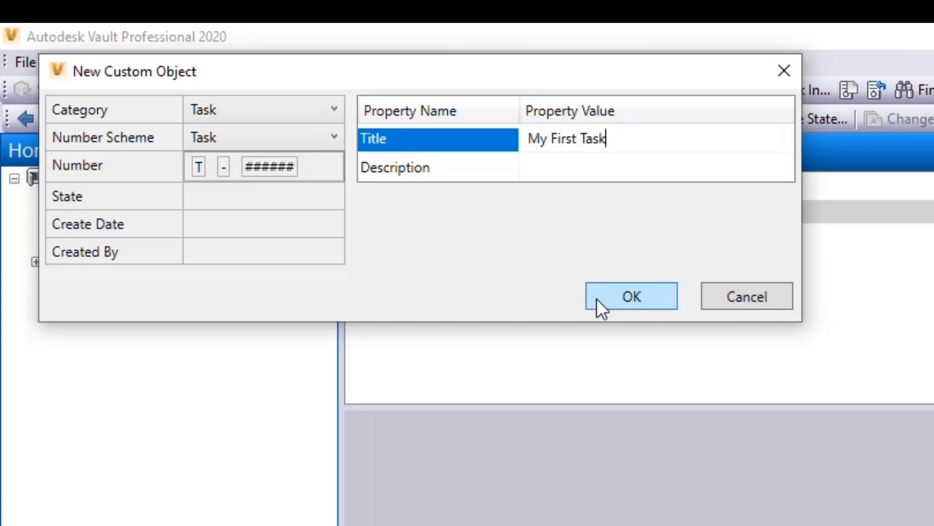
{"action": "left_click", "coordinate": [630, 296]}
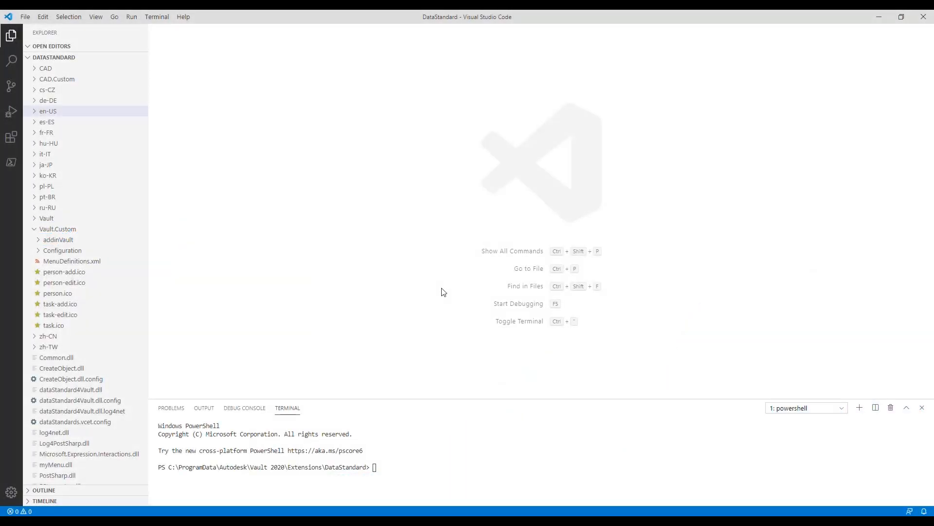
{"action": "mouse_move", "coordinate": [426, 292]}
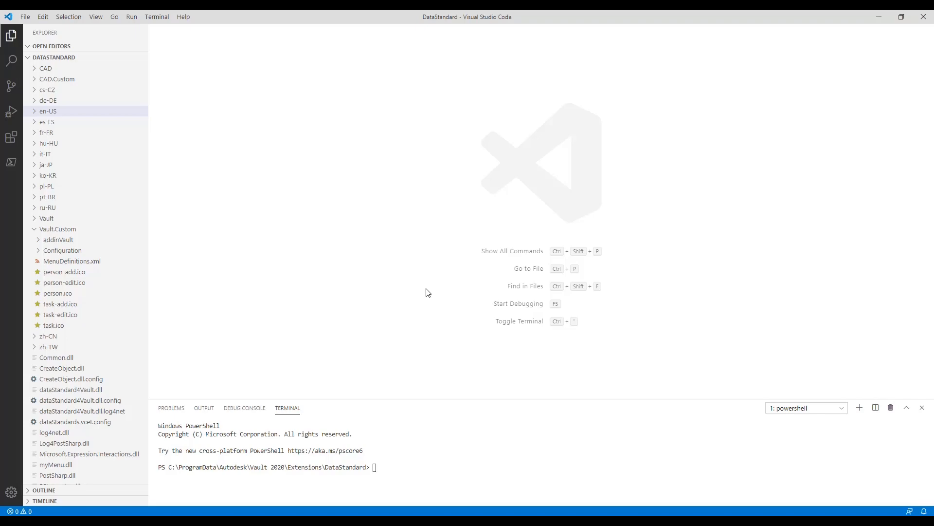
{"action": "mouse_move", "coordinate": [119, 265]}
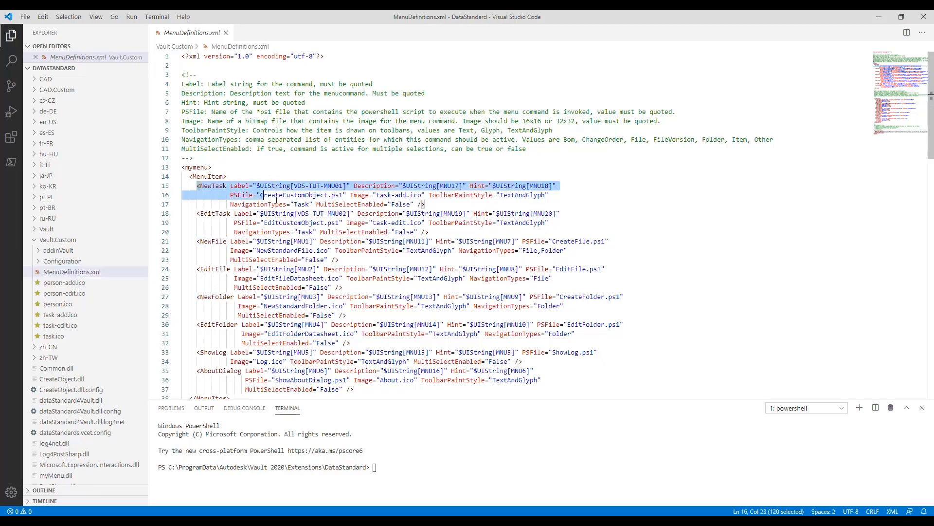
Step: Duplicate the NewTask/EditTask commands as NewPerson/EditPerson with person icons and save MenuDefinitions.xml
{"action": "key", "text": "ctrl+v"}
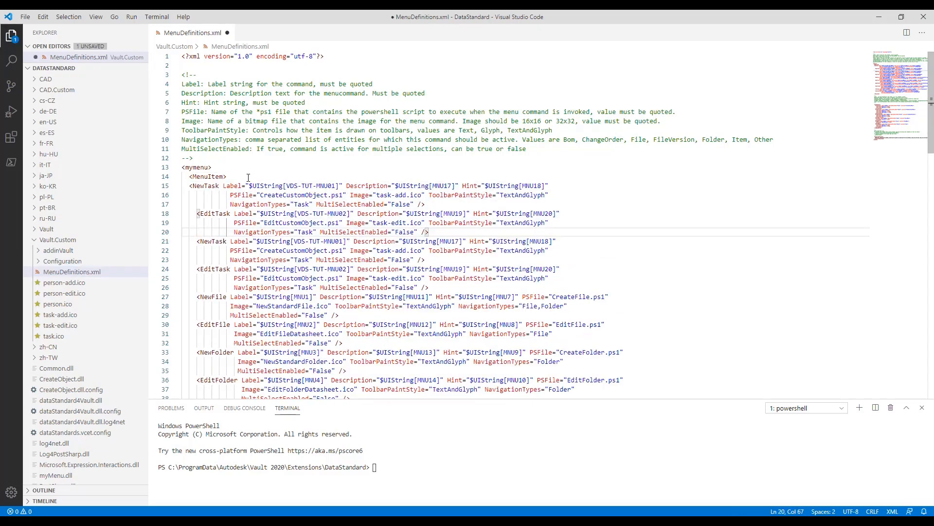
{"action": "left_click", "coordinate": [257, 185]}
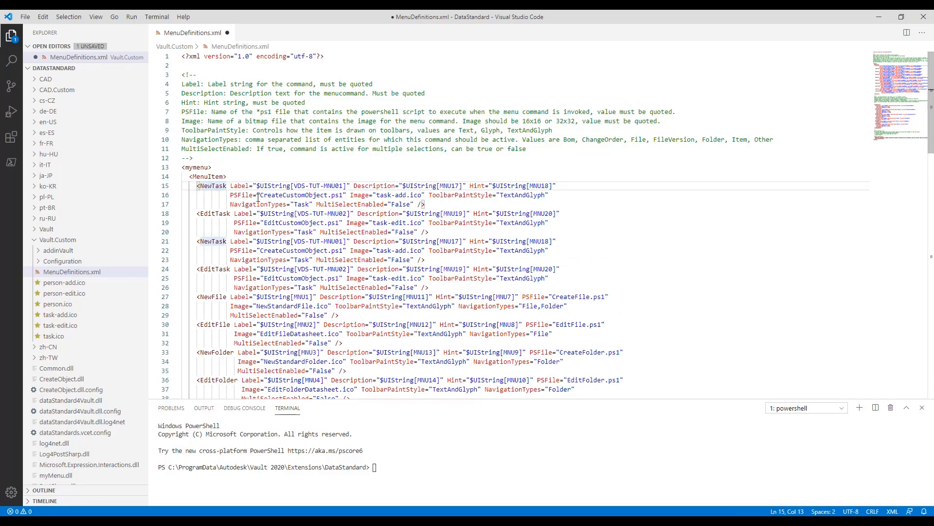
{"action": "type", "text": "NewPerson"}
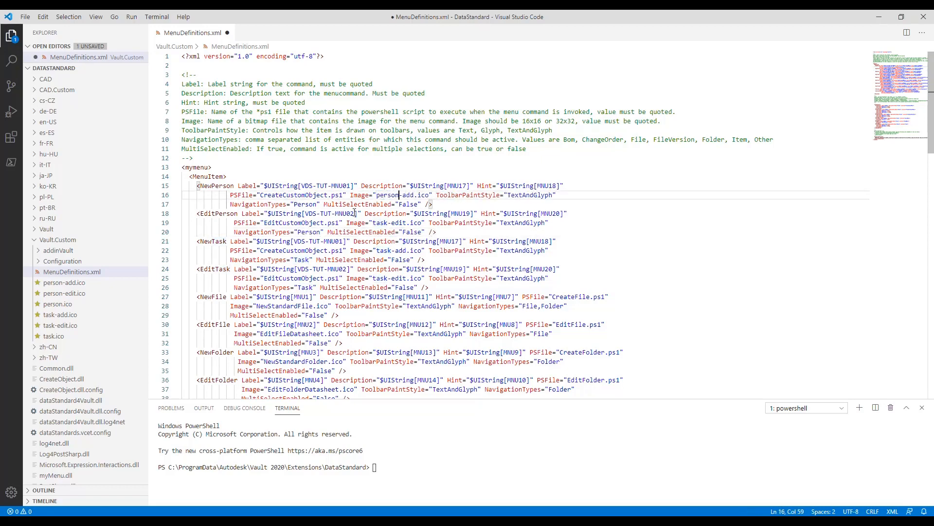
{"action": "double_click", "coordinate": [381, 221]}
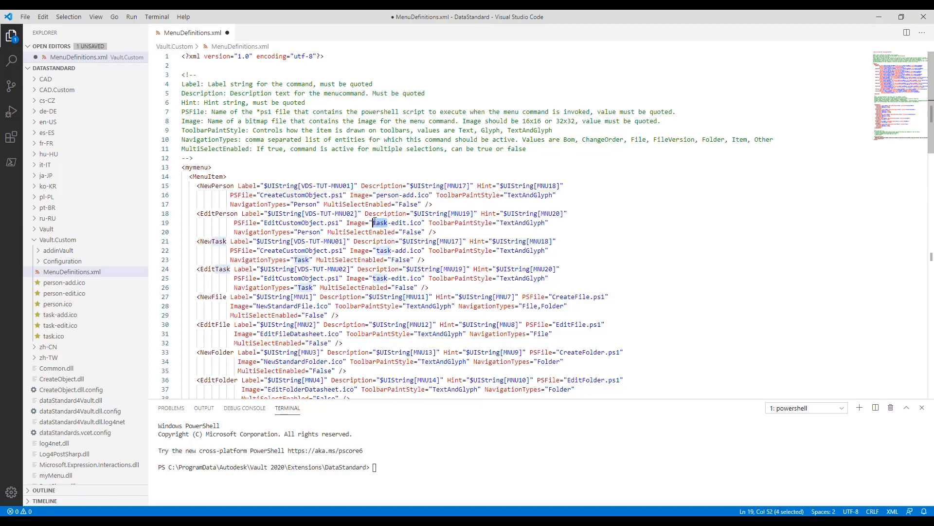
{"action": "type", "text": "person"}
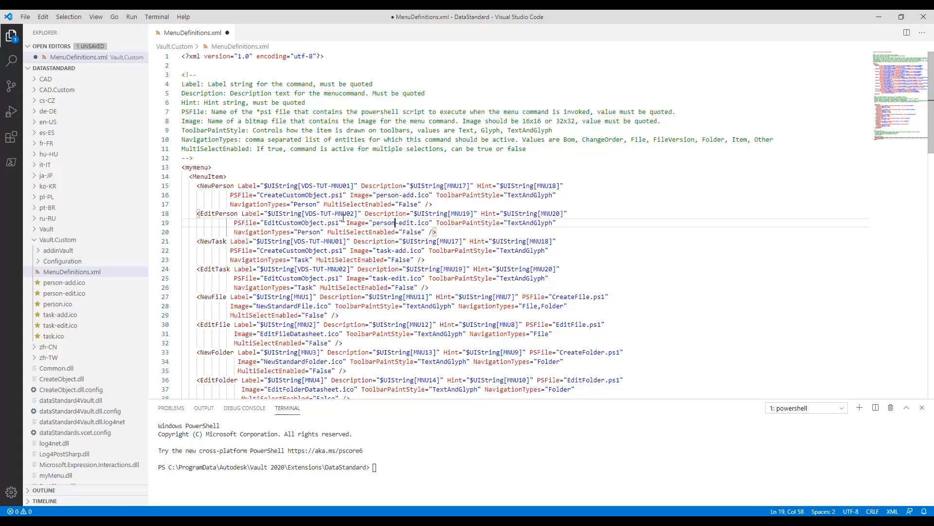
{"action": "key", "text": "ctrl+s"}
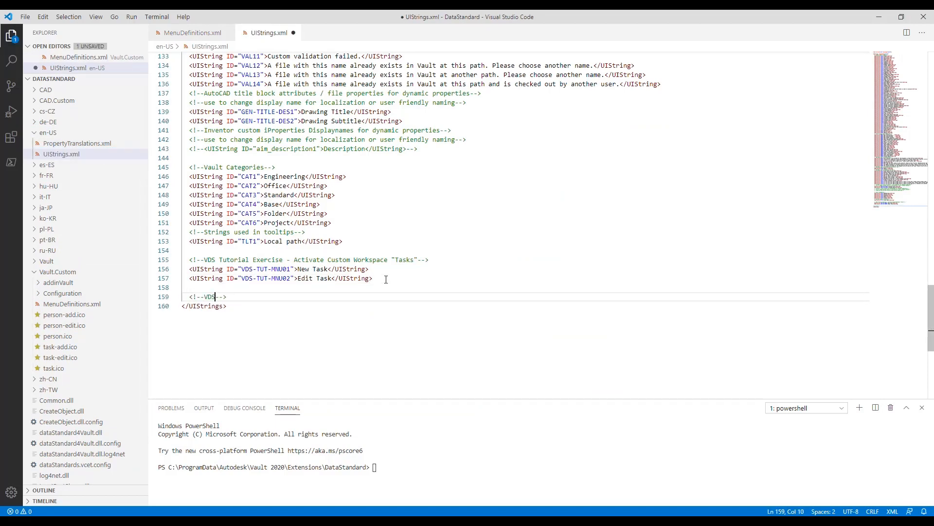
Step: Add a custom-object comment with VDS-TUT-MNU03 New Person and VDS-TUT-MNU04 Edit Person strings, saved
{"action": "type", "text": "Tutorial Exercise -"}
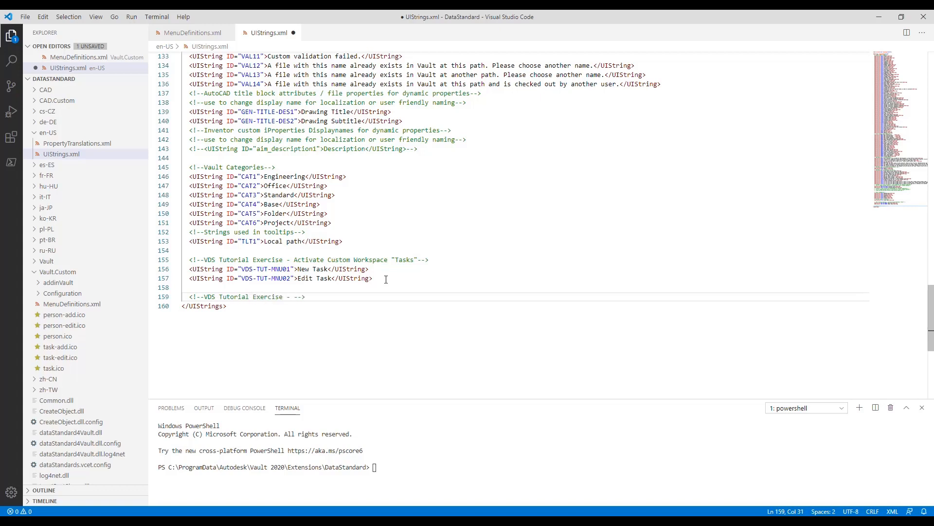
{"action": "type", "text": "Support any C"}
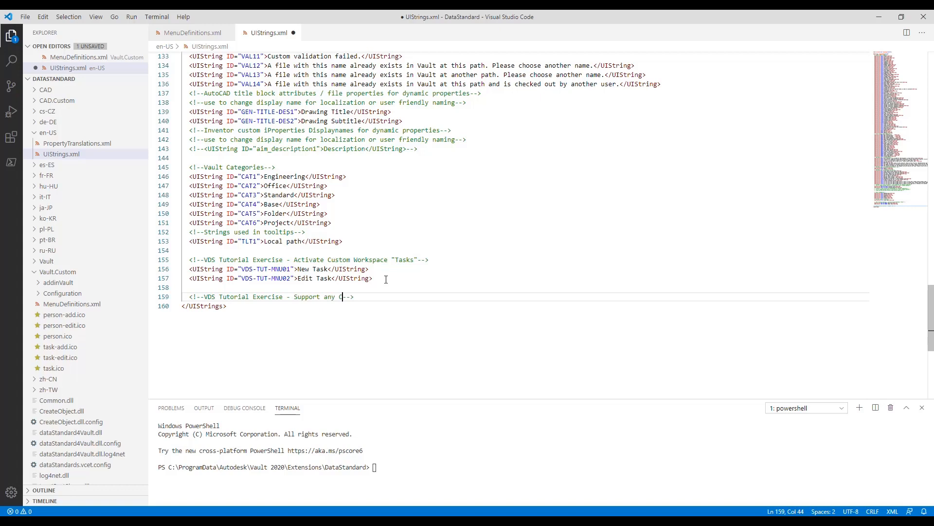
{"action": "type", "text": "ustom Object"}
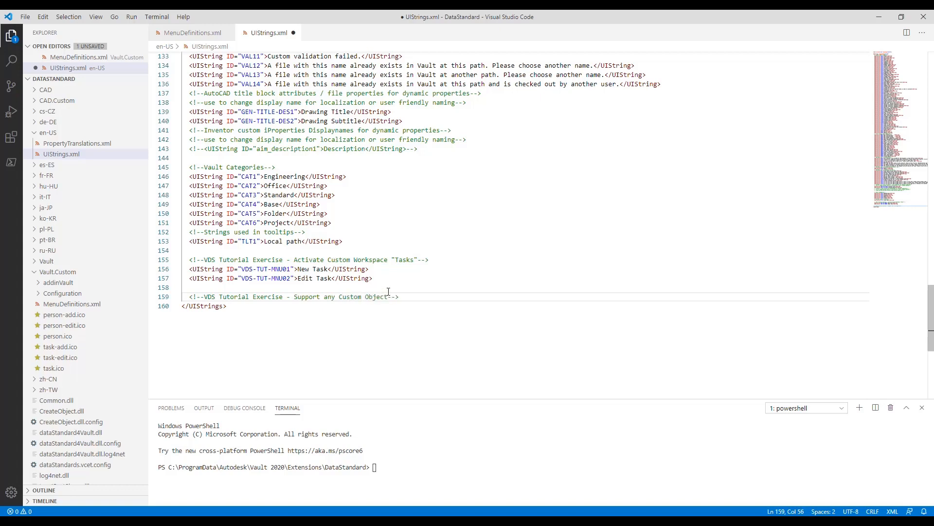
{"action": "type", "text": "<UIString ID=\"VDS-TUT-MNU03\">N"}
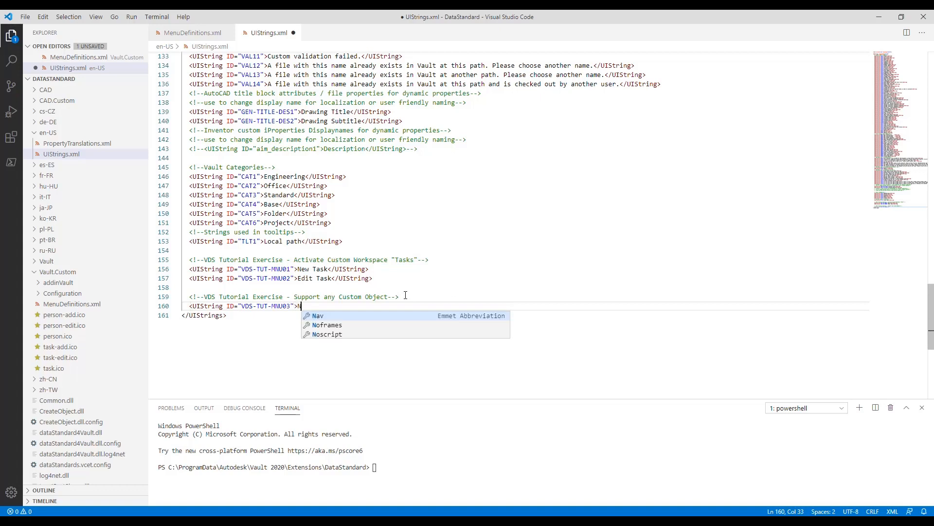
{"action": "type", "text": "ew Person</UIString>"}
{"action": "type", "text": "<UIString ID=\""}
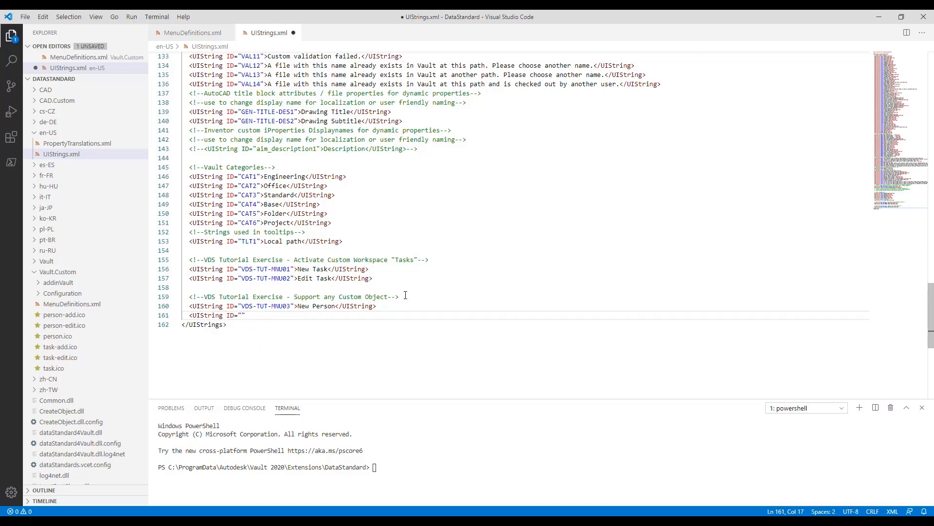
{"action": "type", "text": "VDS-TUT-MNU04"}
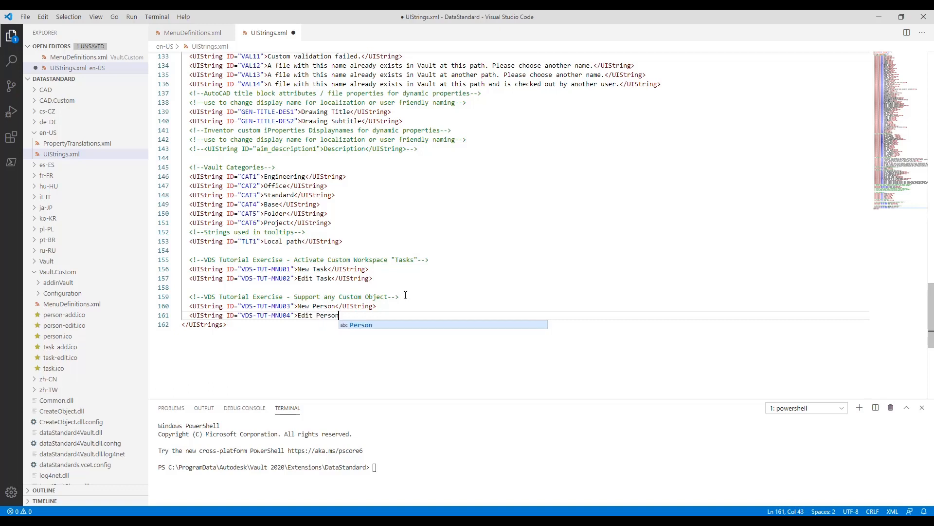
{"action": "type", "text": "</UIString>"}
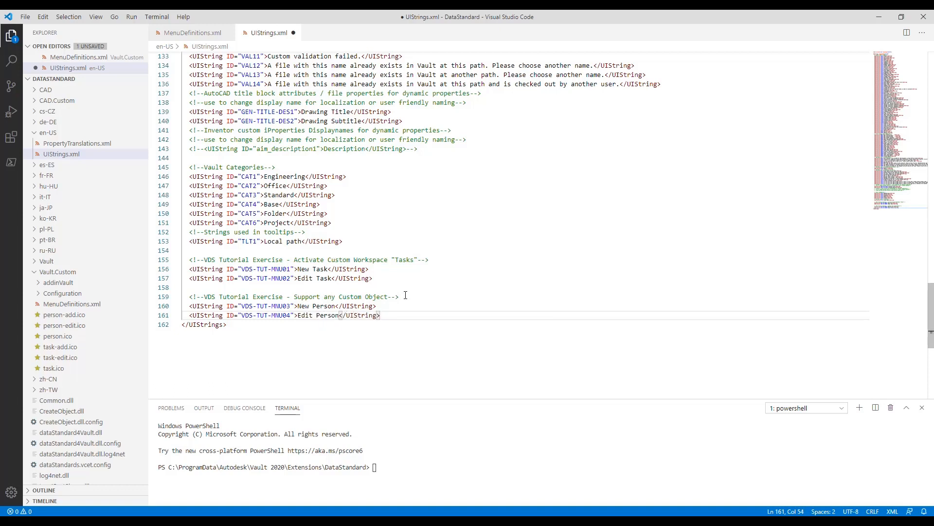
{"action": "key", "text": "ctrl+s"}
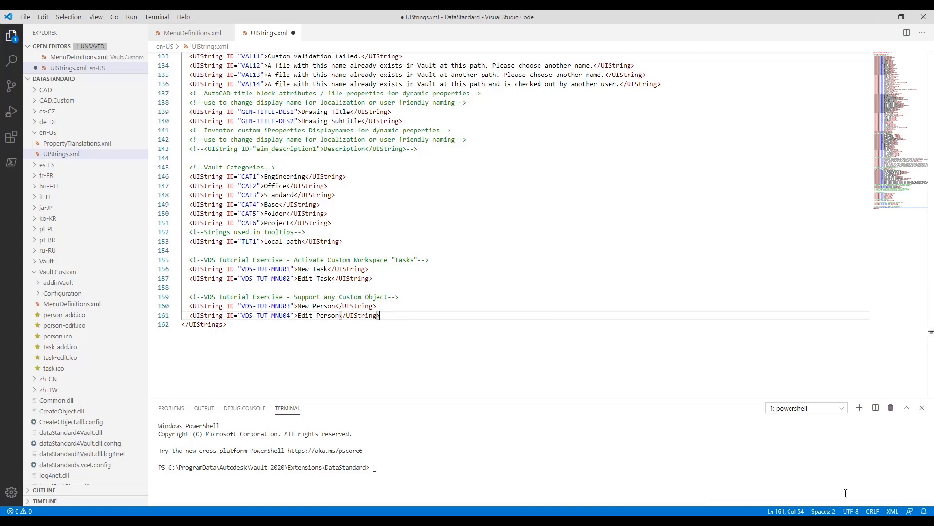
{"action": "key", "text": "ctrl+s"}
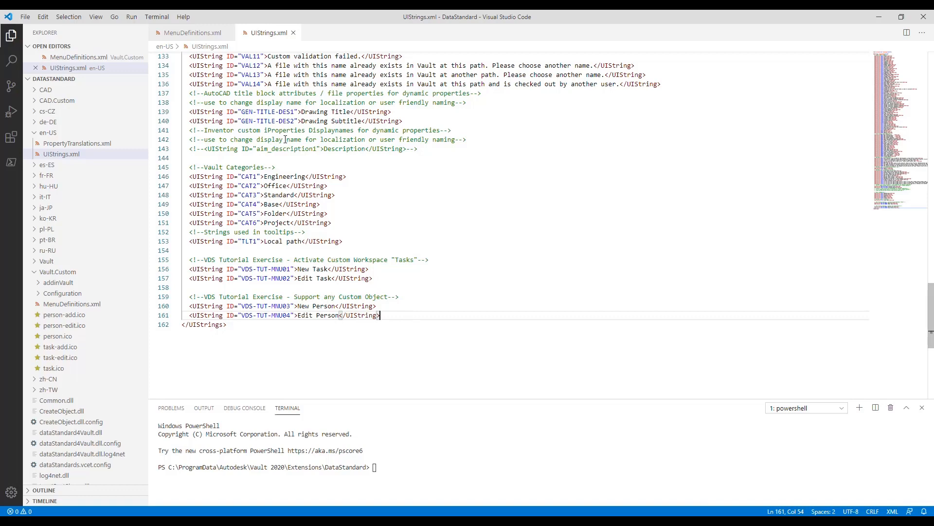
Step: Label NewPerson and EditPerson in MenuDefinitions.xml with VDS-TUT-MNU03 and VDS-TUT-MNU04
{"action": "left_click", "coordinate": [191, 33]}
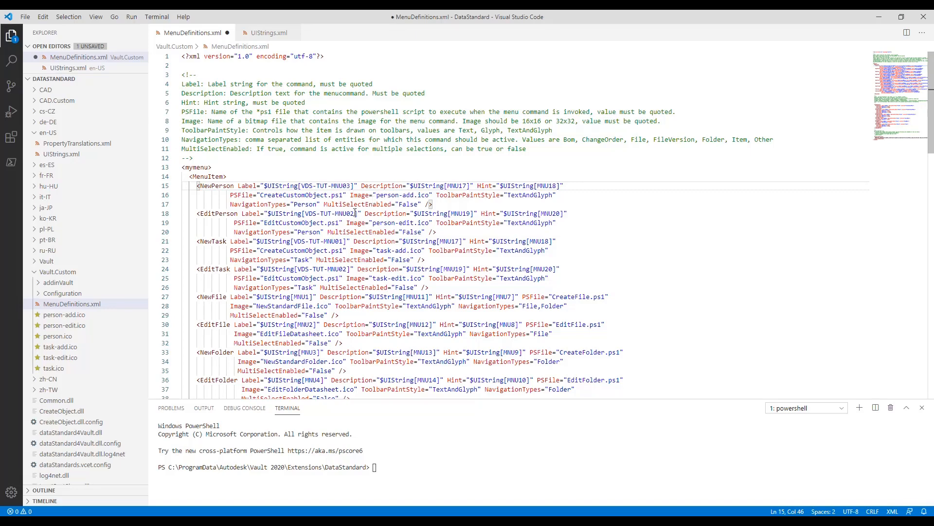
{"action": "left_click", "coordinate": [351, 213]}
{"action": "type", "text": "4"}
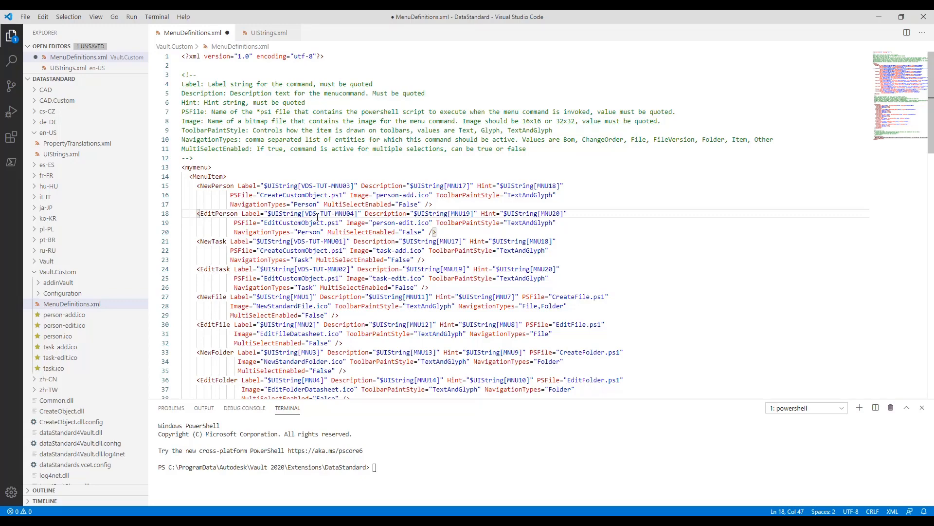
{"action": "scroll", "scroll_direction": "down", "scroll_amount": 3}
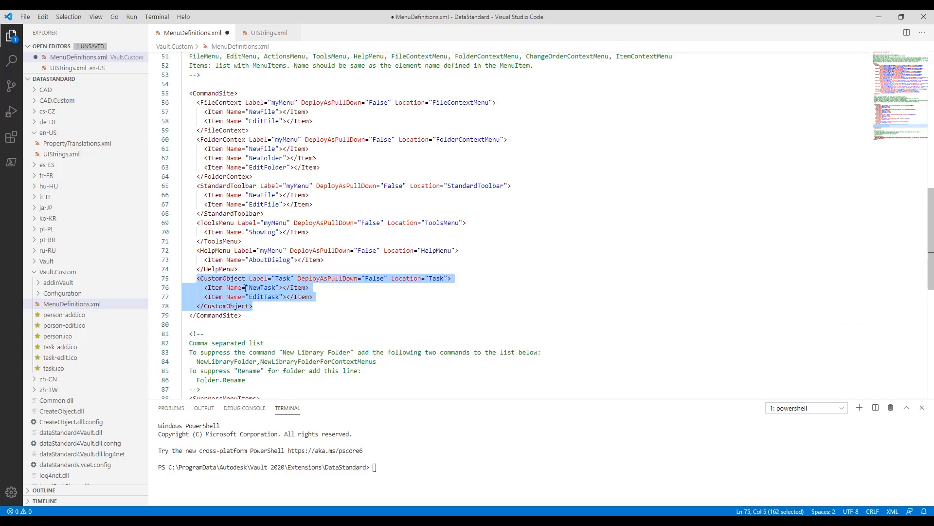
Step: Duplicate the Task CommandSite block and rename its label, location and items to Person
{"action": "key", "text": "ctrl+v"}
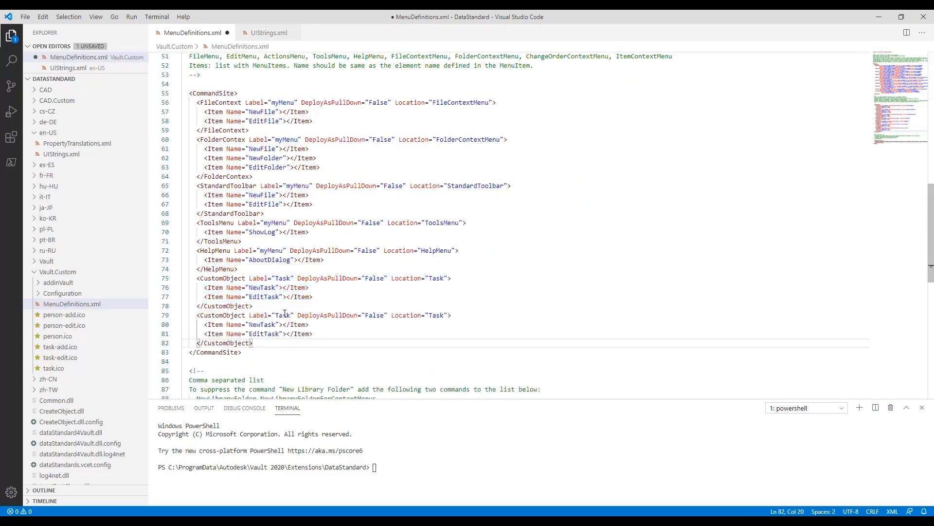
{"action": "type", "text": "Person"}
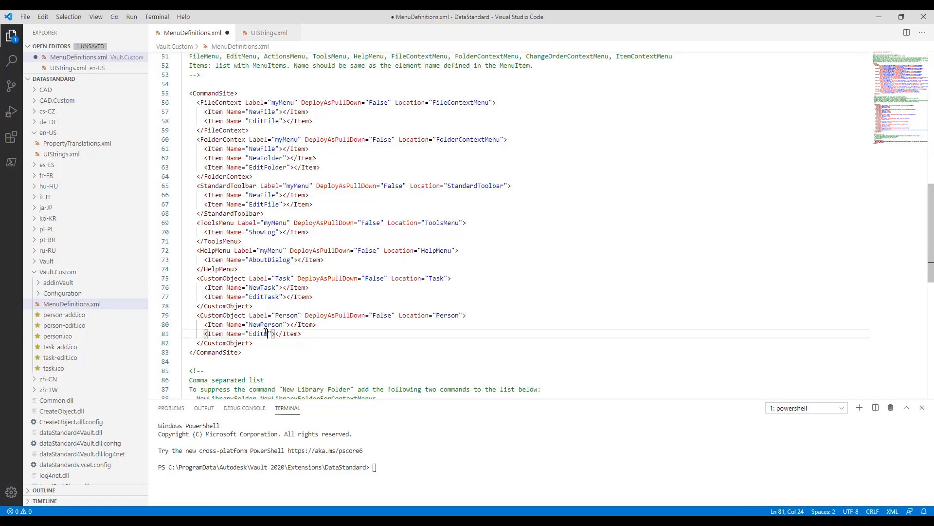
{"action": "type", "text": "Person"}
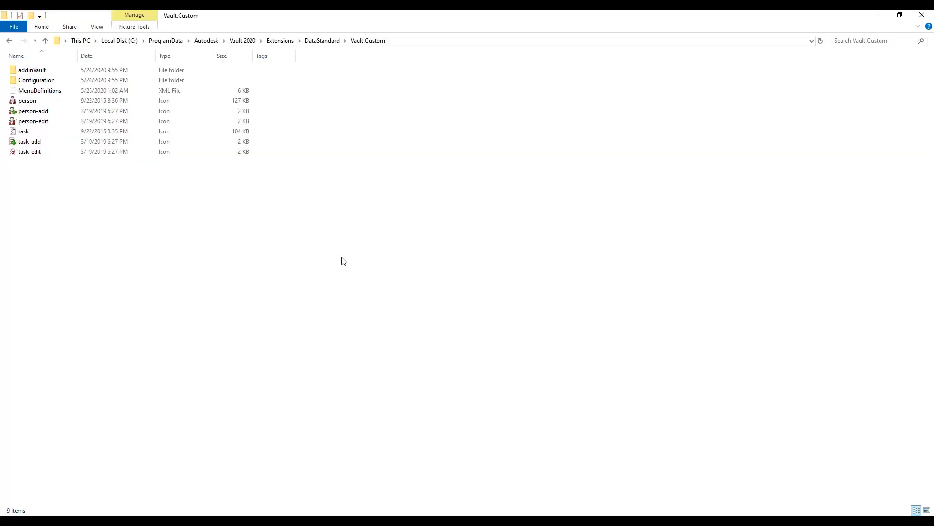
Step: Create a Person folder next to Task inside Vault.Custom's Configuration folder
{"action": "left_click", "coordinate": [36, 80]}
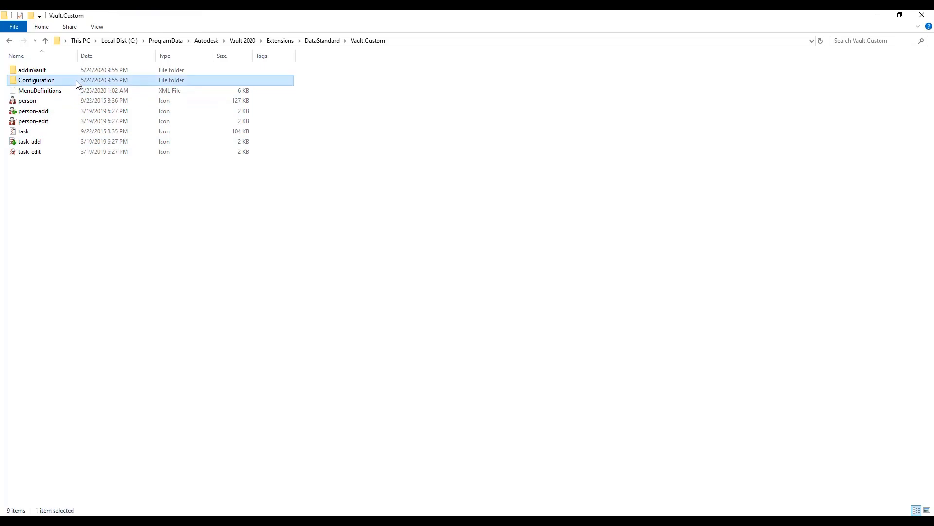
{"action": "double_click", "coordinate": [36, 80]}
{"action": "type", "text": "P"}
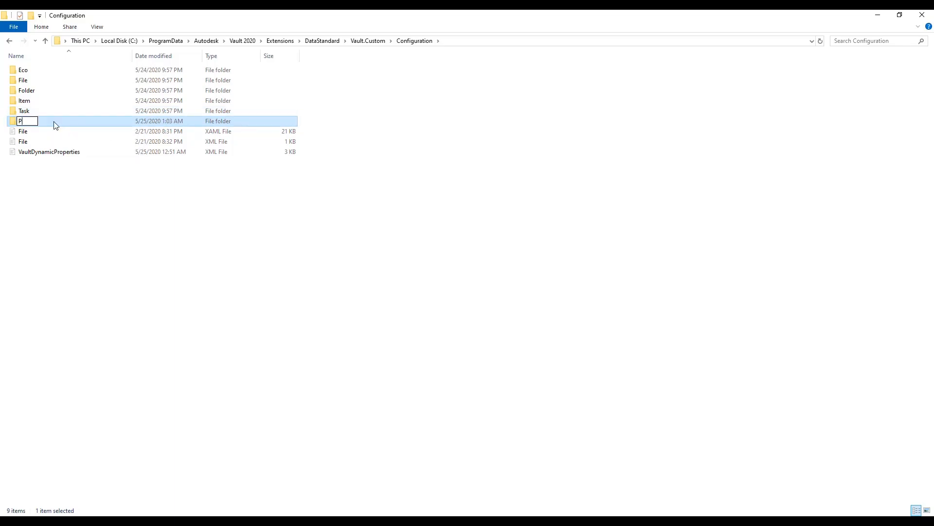
{"action": "type", "text": "erson"}
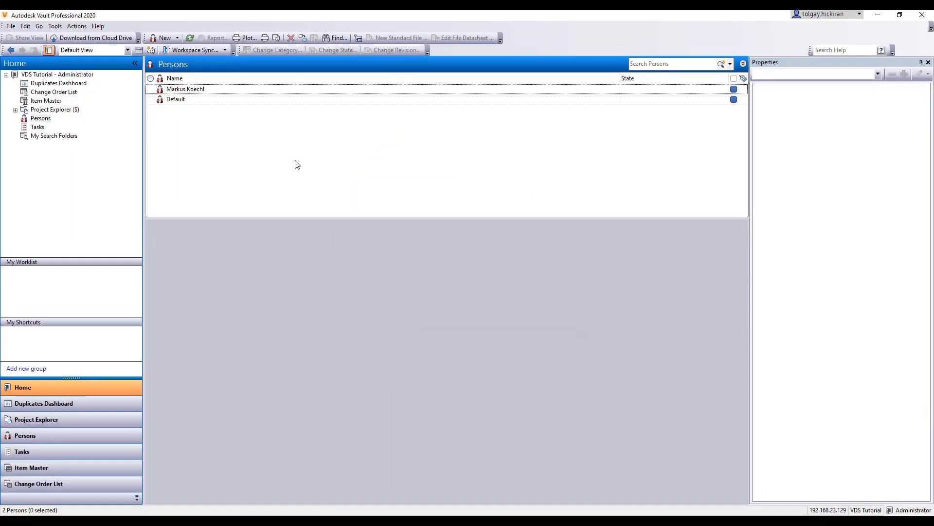
{"action": "mouse_move", "coordinate": [243, 93]}
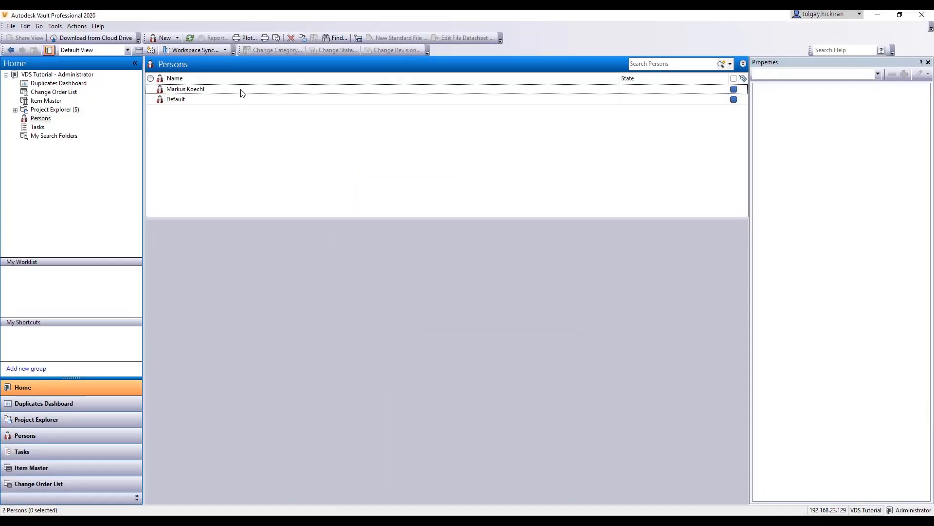
Step: Show a person's context menu offering New Person and Edit Person
{"action": "right_click", "coordinate": [185, 89]}
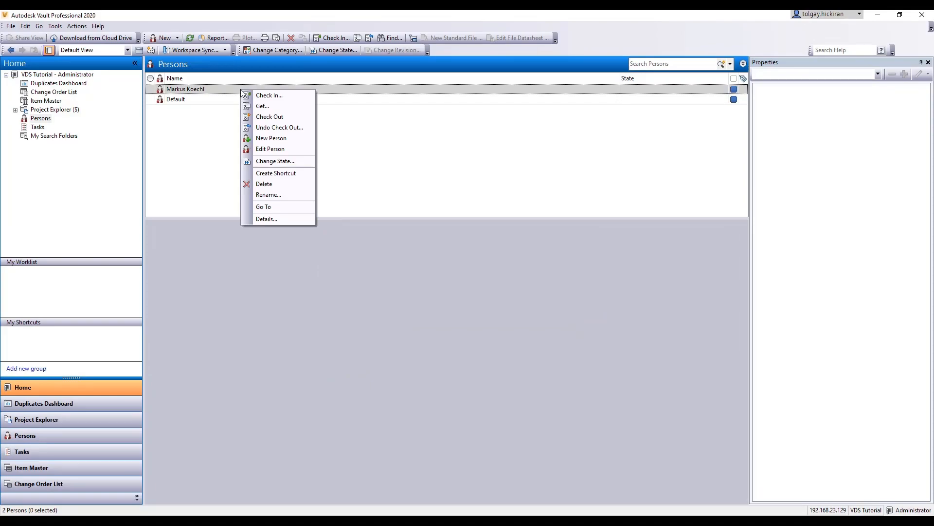